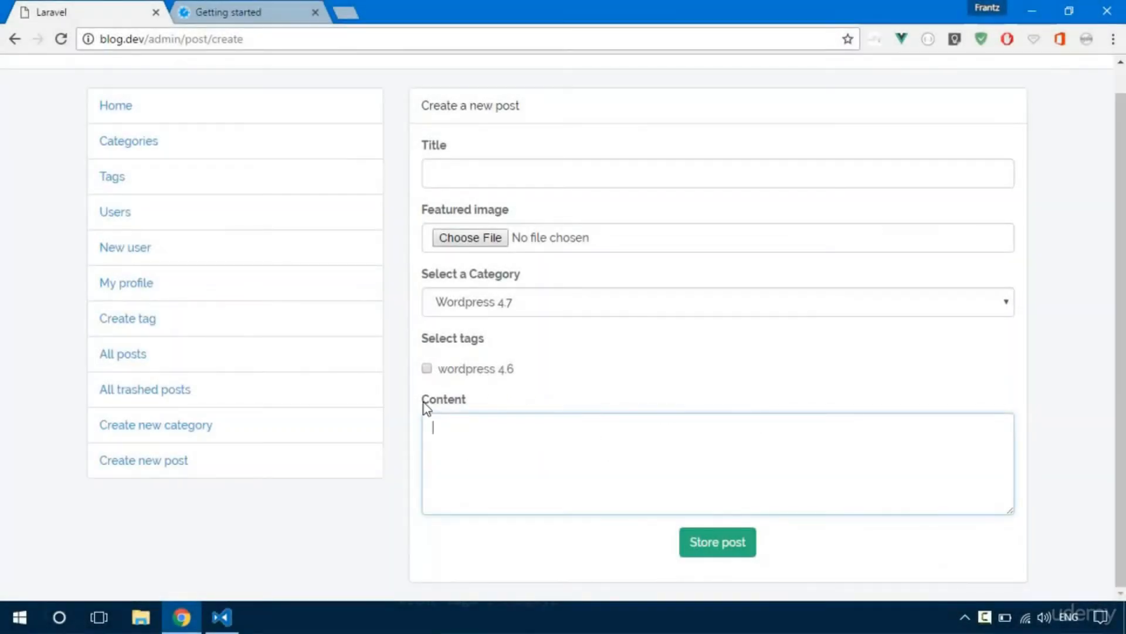
{"action": "mouse_move", "coordinate": [492, 464]}
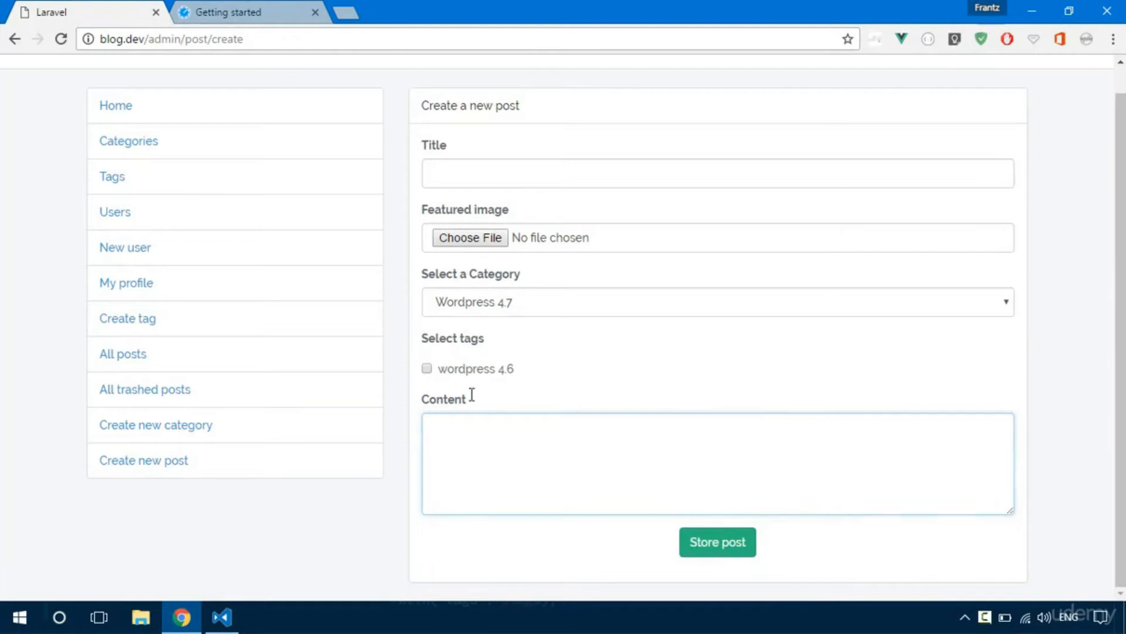
- Go to Summernote's Getting started docs and scroll to the Include js/css code block
{"action": "left_click", "coordinate": [250, 12]}
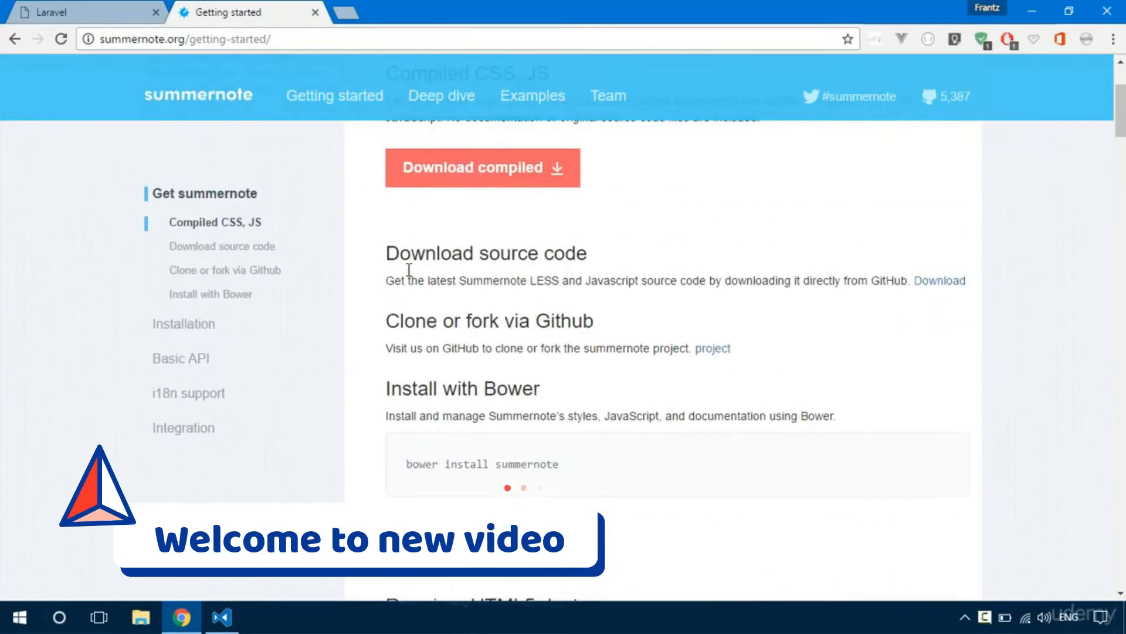
{"action": "left_click", "coordinate": [214, 221]}
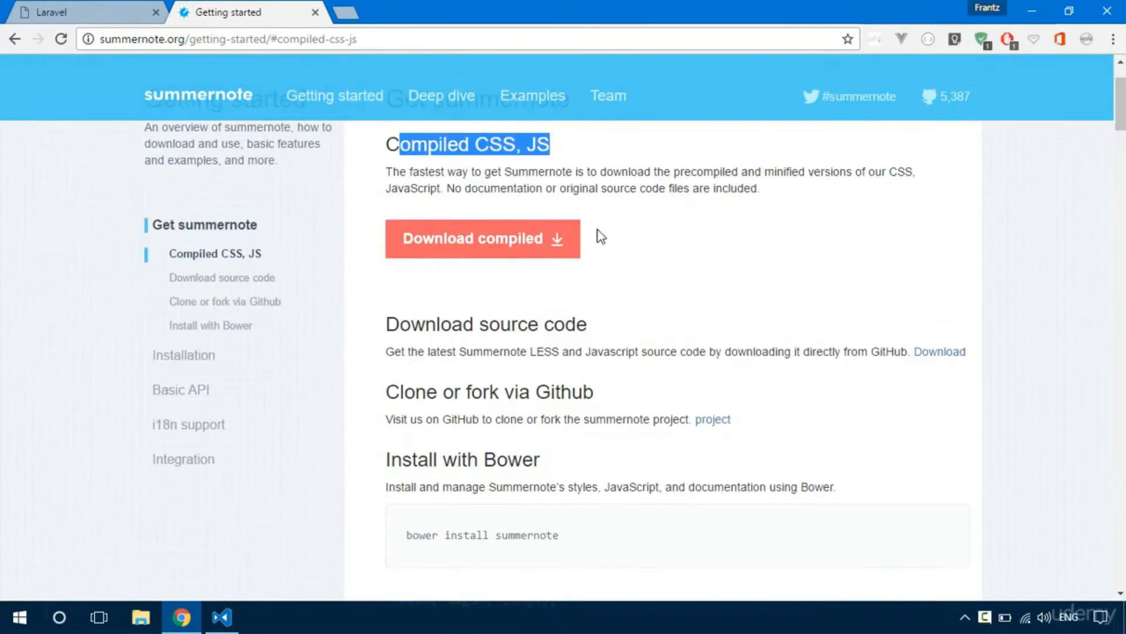
{"action": "scroll", "scroll_direction": "down", "scroll_amount": 3}
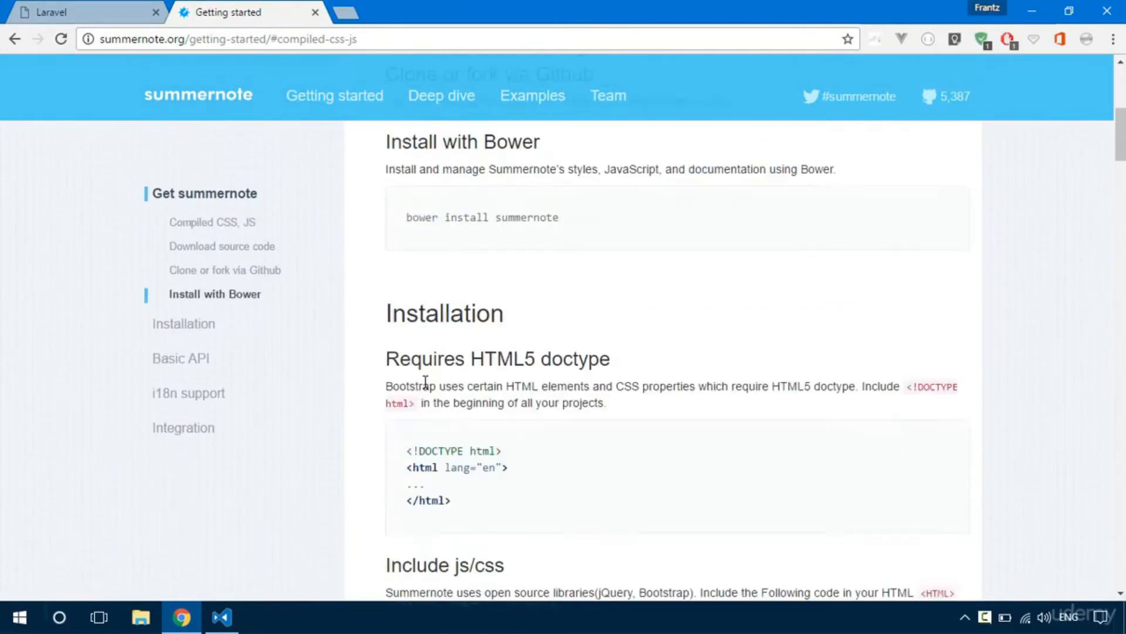
{"action": "left_click", "coordinate": [86, 12]}
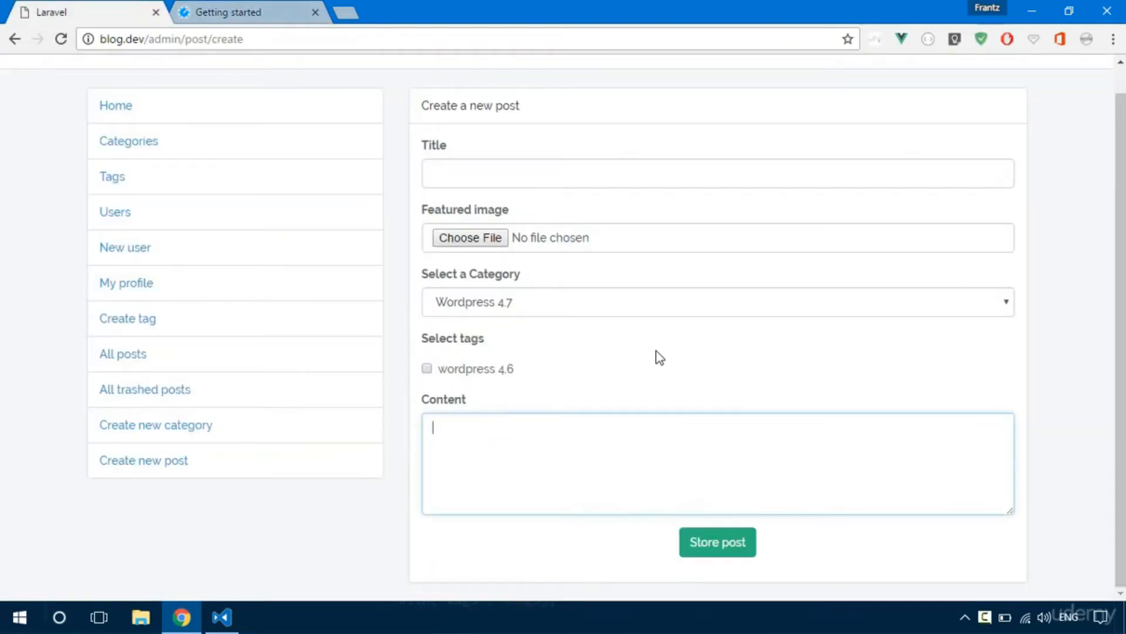
{"action": "left_click", "coordinate": [248, 12]}
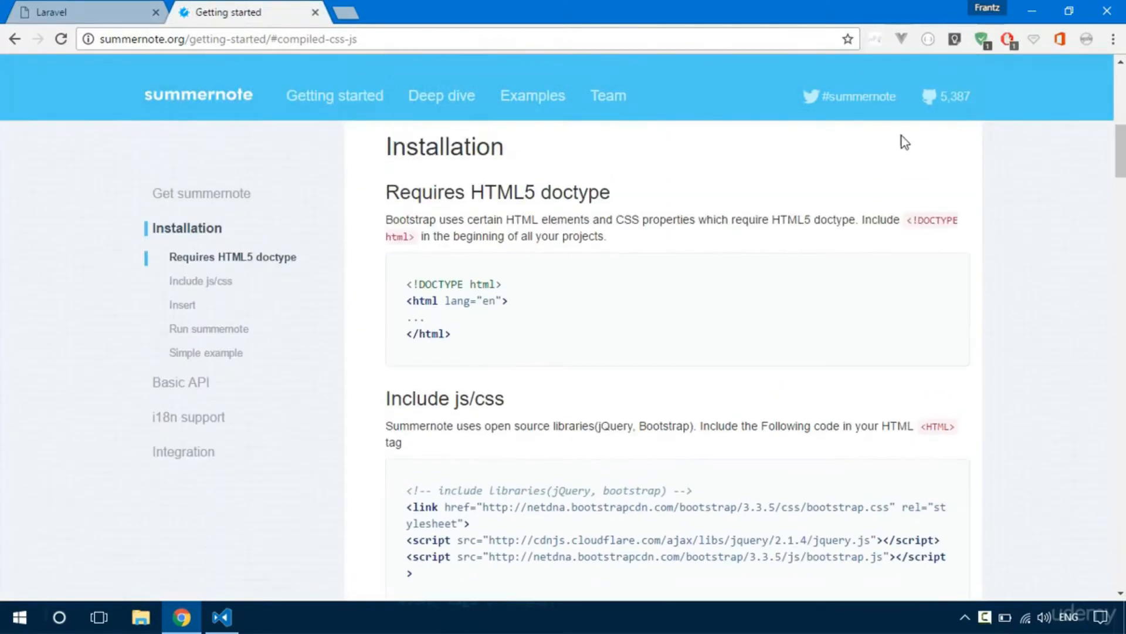
{"action": "scroll", "scroll_direction": "down", "scroll_amount": 3}
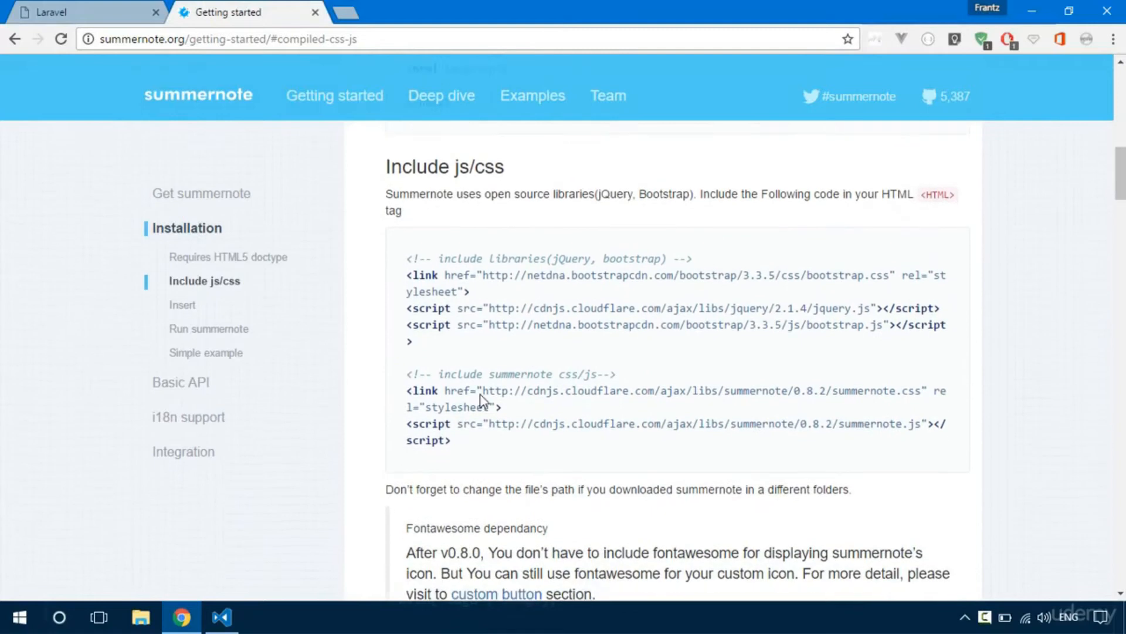
{"action": "left_click_drag", "start_coordinate": [407, 374], "coordinate": [451, 430]}
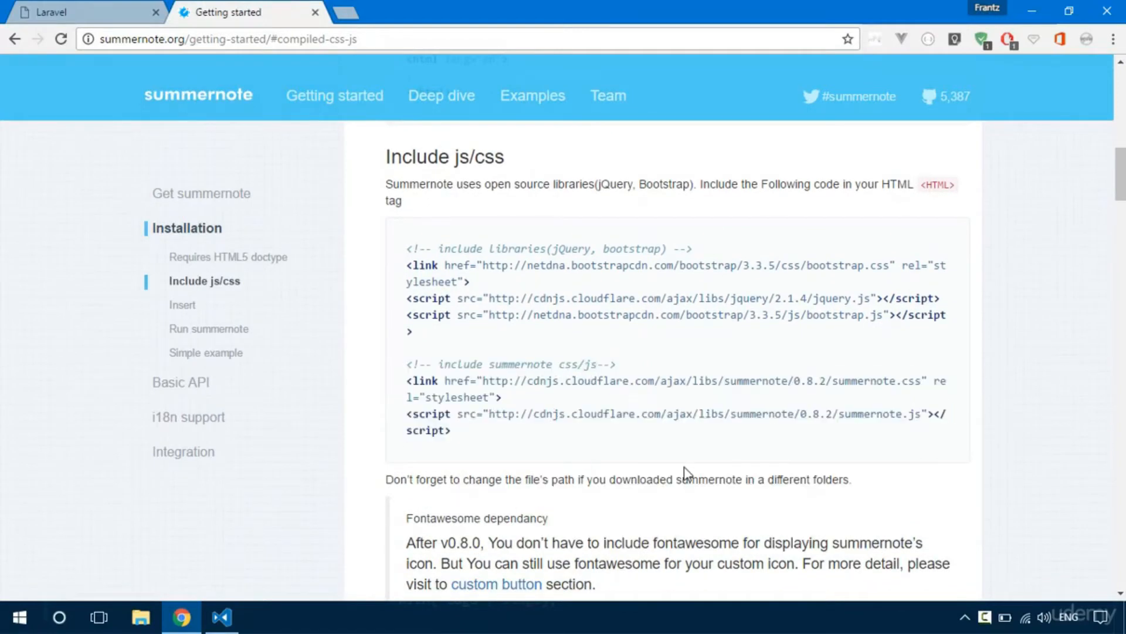
- Open resources/views/layouts/app.blade.php and scroll to its closing scripts section
{"action": "left_click", "coordinate": [221, 617]}
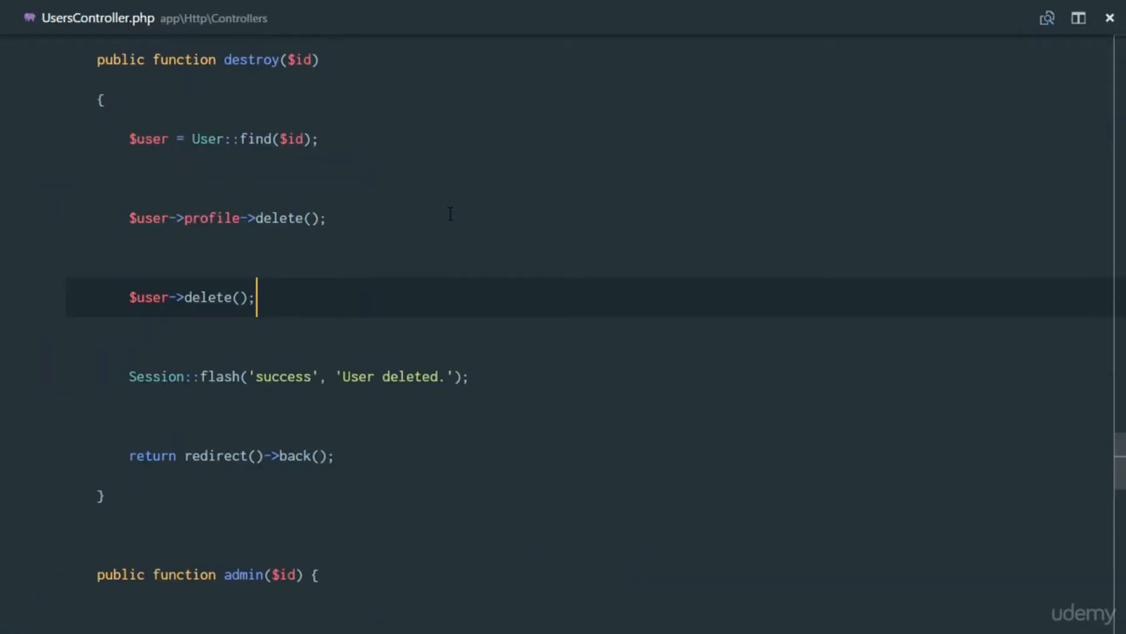
{"action": "left_click", "coordinate": [64, 18]}
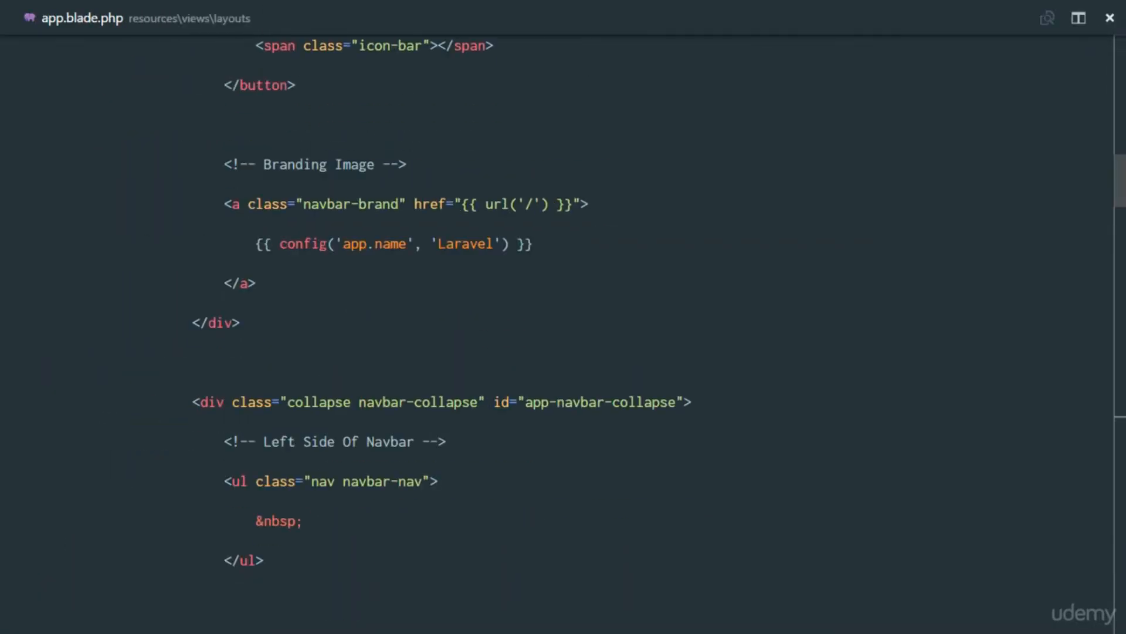
{"action": "left_click", "coordinate": [182, 616]}
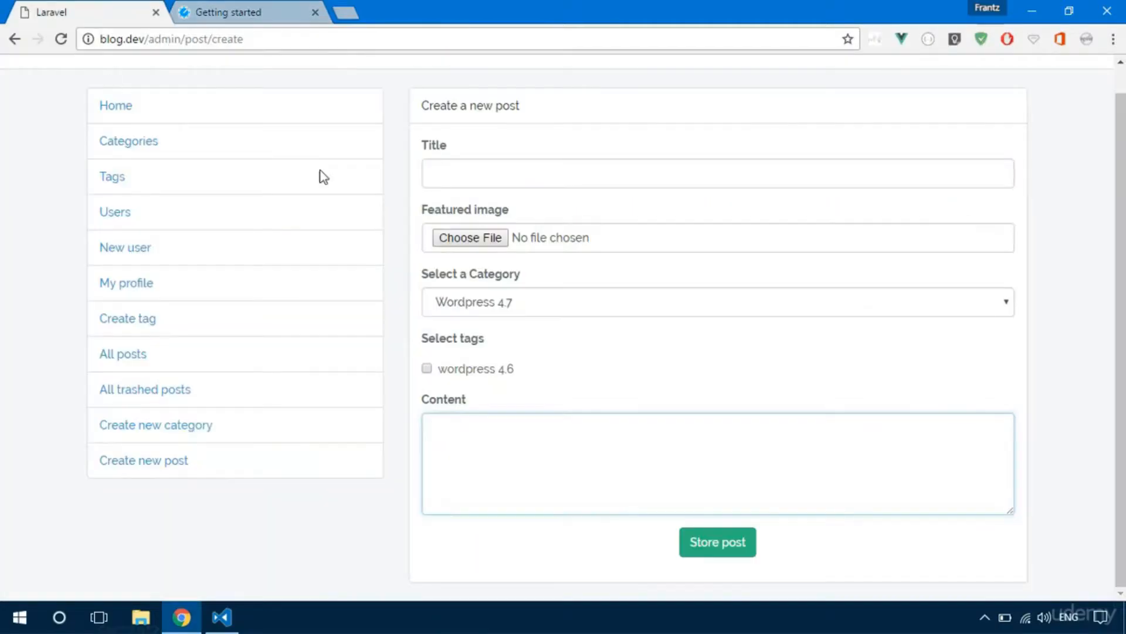
{"action": "left_click", "coordinate": [248, 13]}
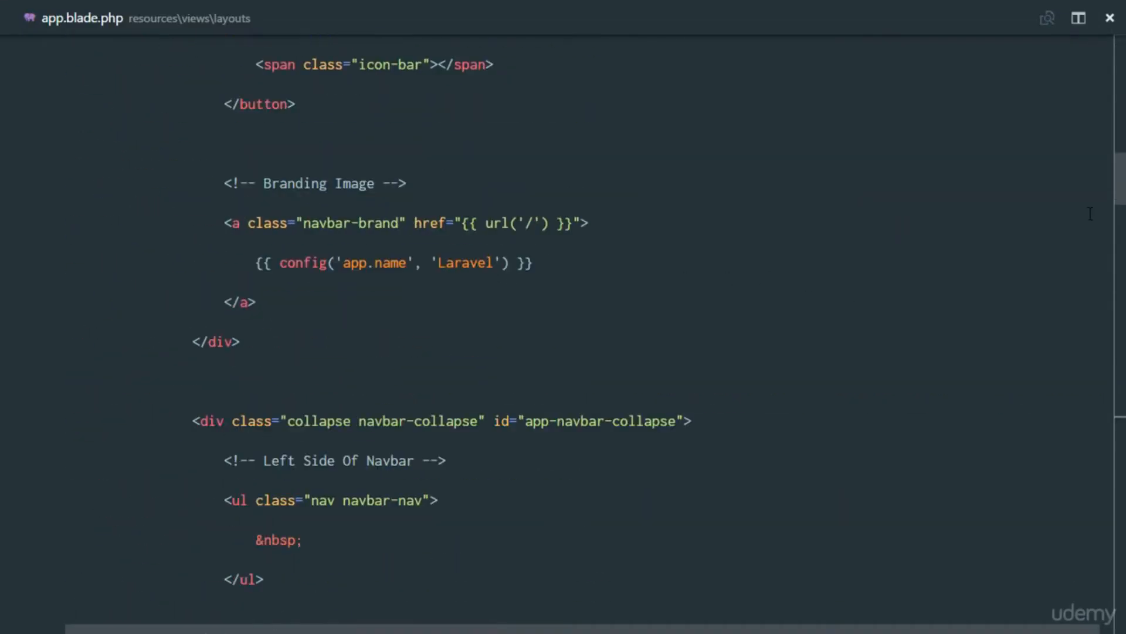
{"action": "scroll", "scroll_direction": "up", "scroll_amount": 3}
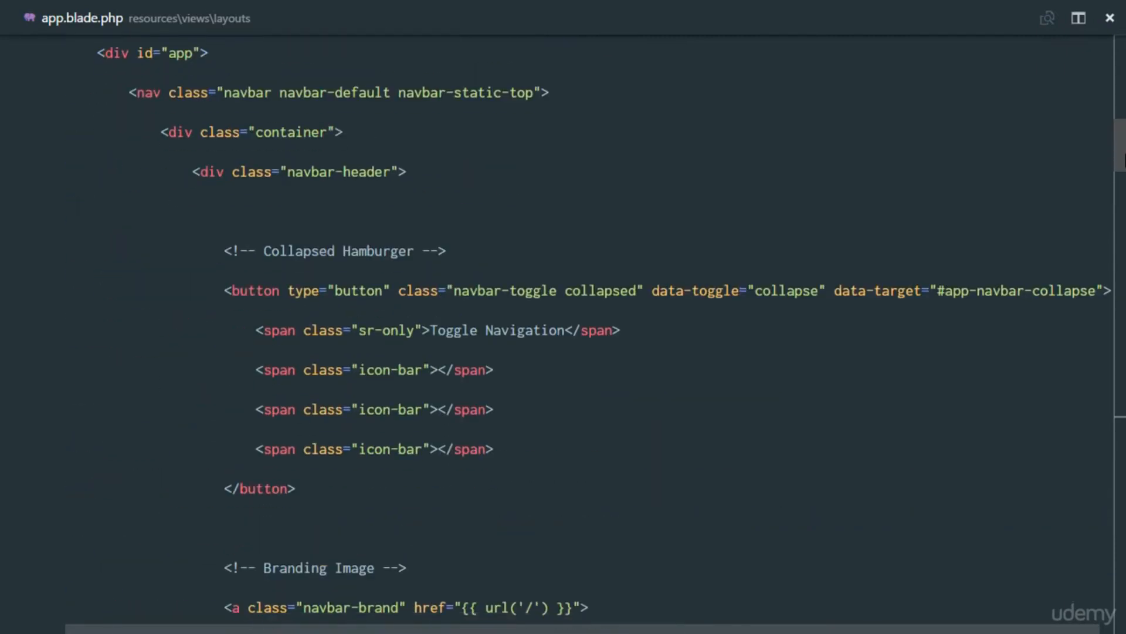
{"action": "scroll", "scroll_direction": "down", "scroll_amount": 3}
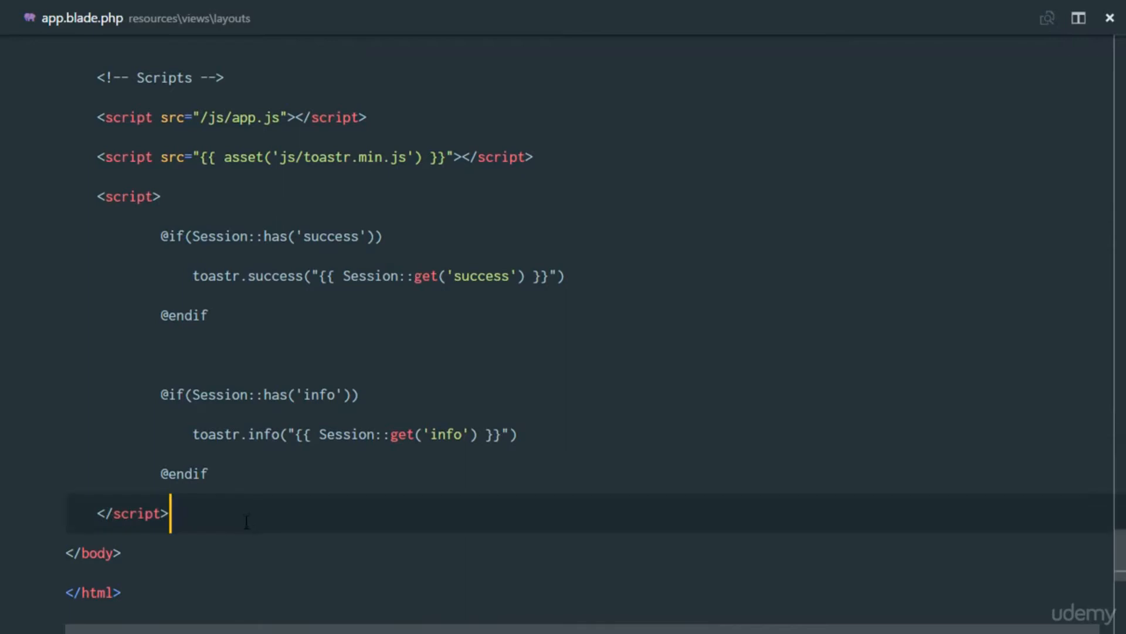
{"action": "type", "text": "@"}
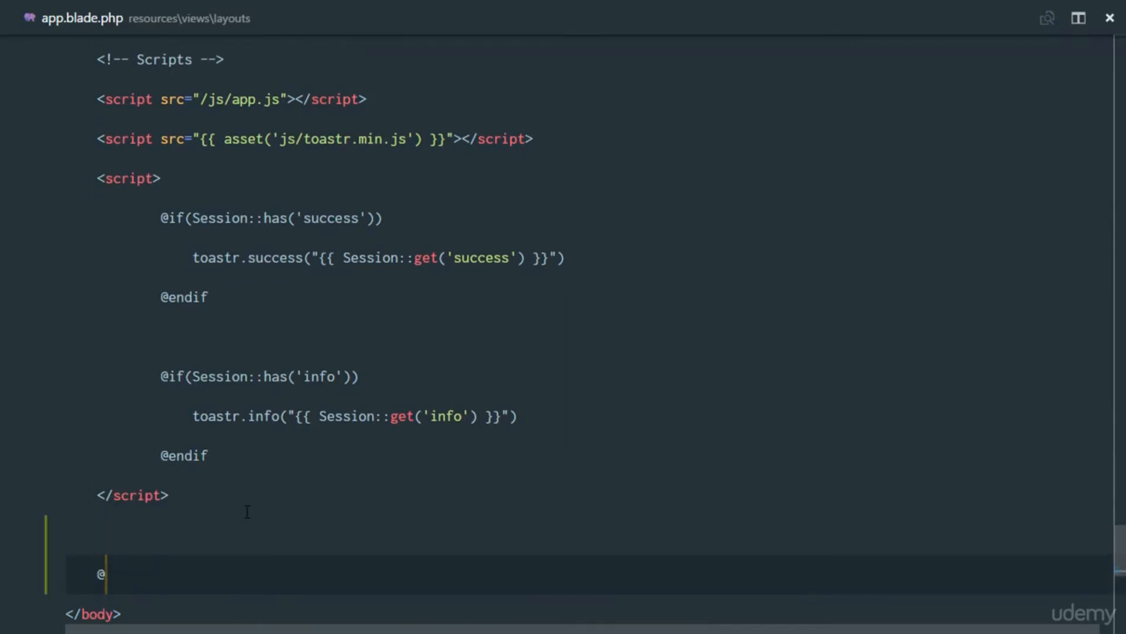
{"action": "type", "text": "yield()"}
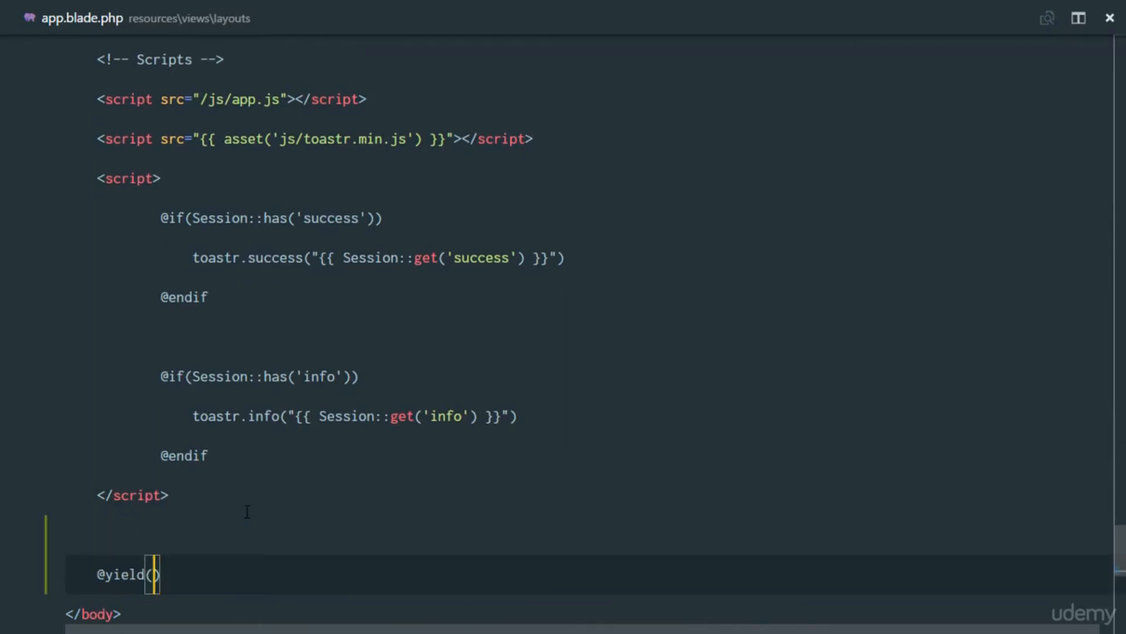
{"action": "type", "text": "'scripts"}
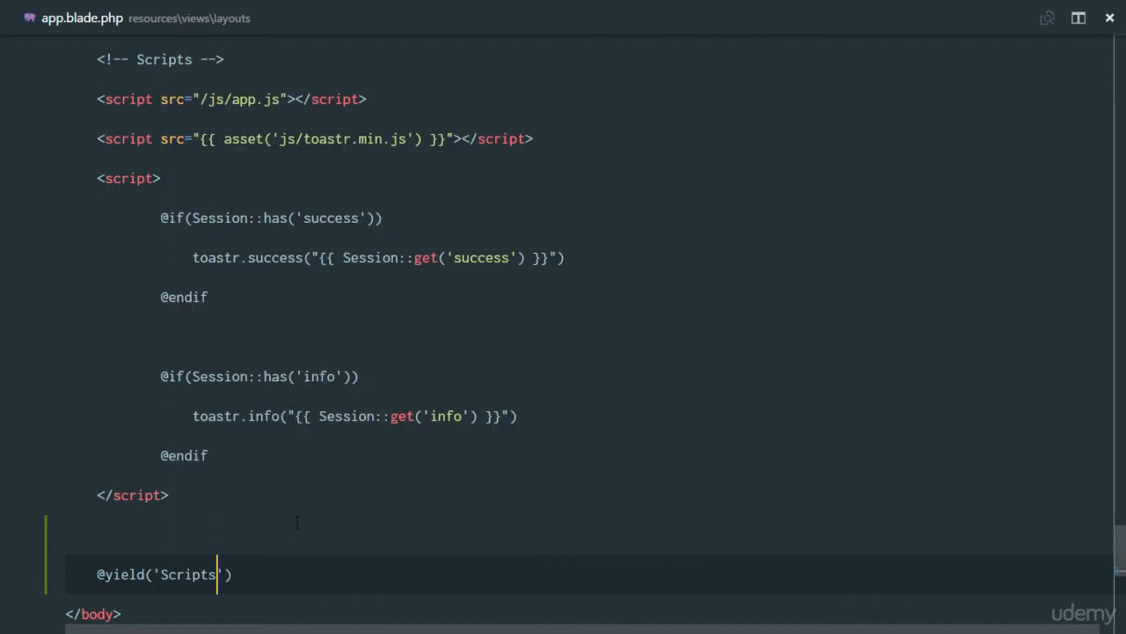
{"action": "double_click", "coordinate": [185, 574]}
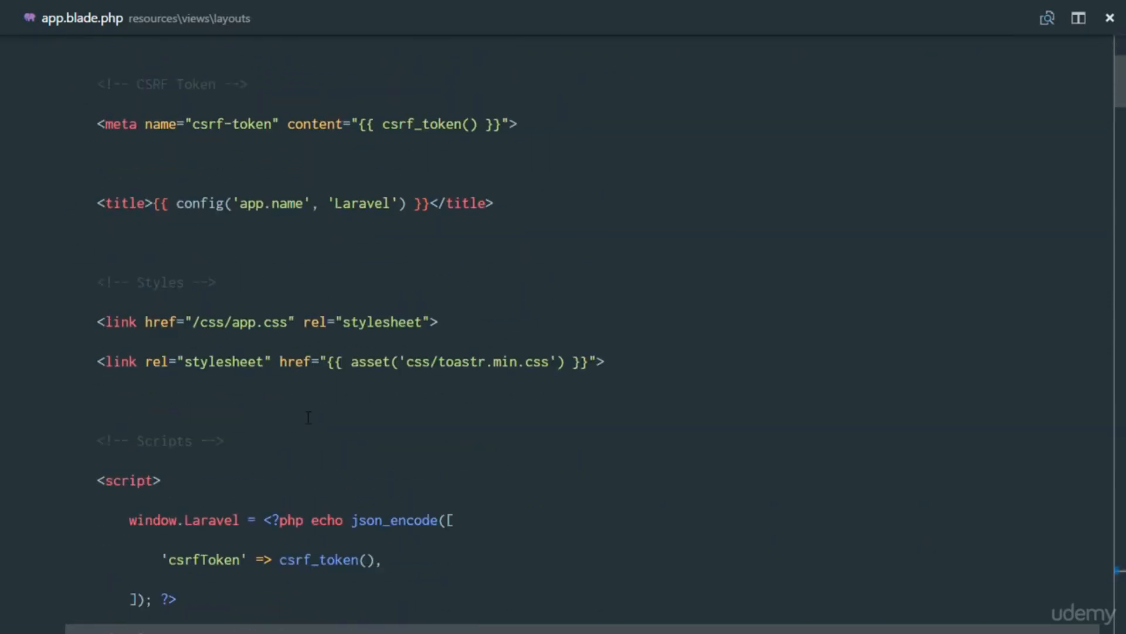
{"action": "type", "text": "@yield"}
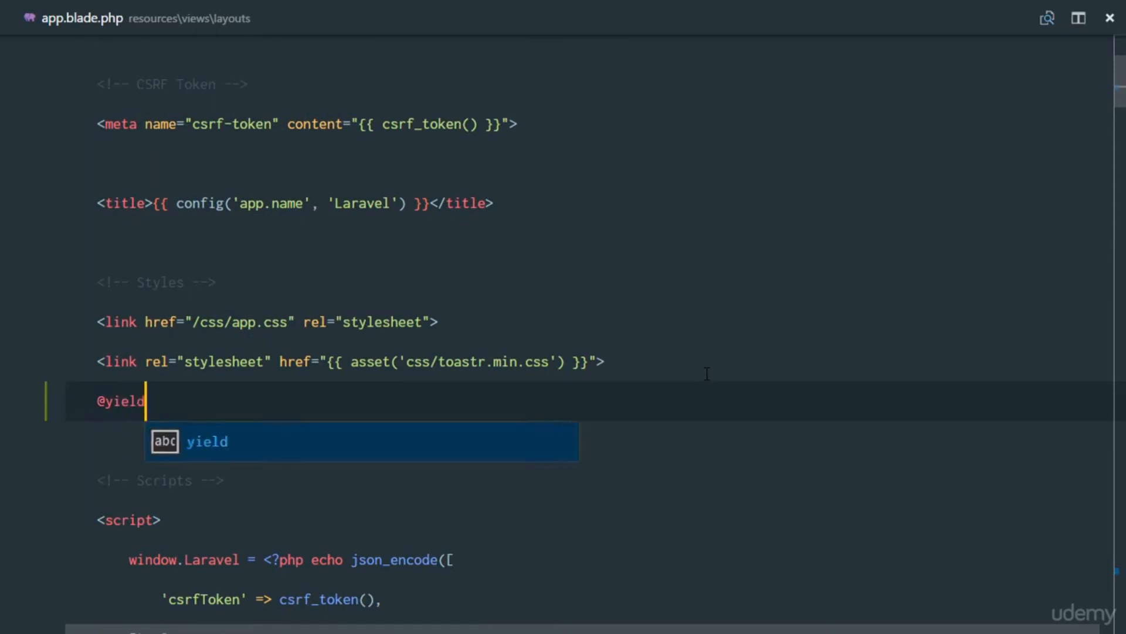
{"action": "type", "text": "('styles"}
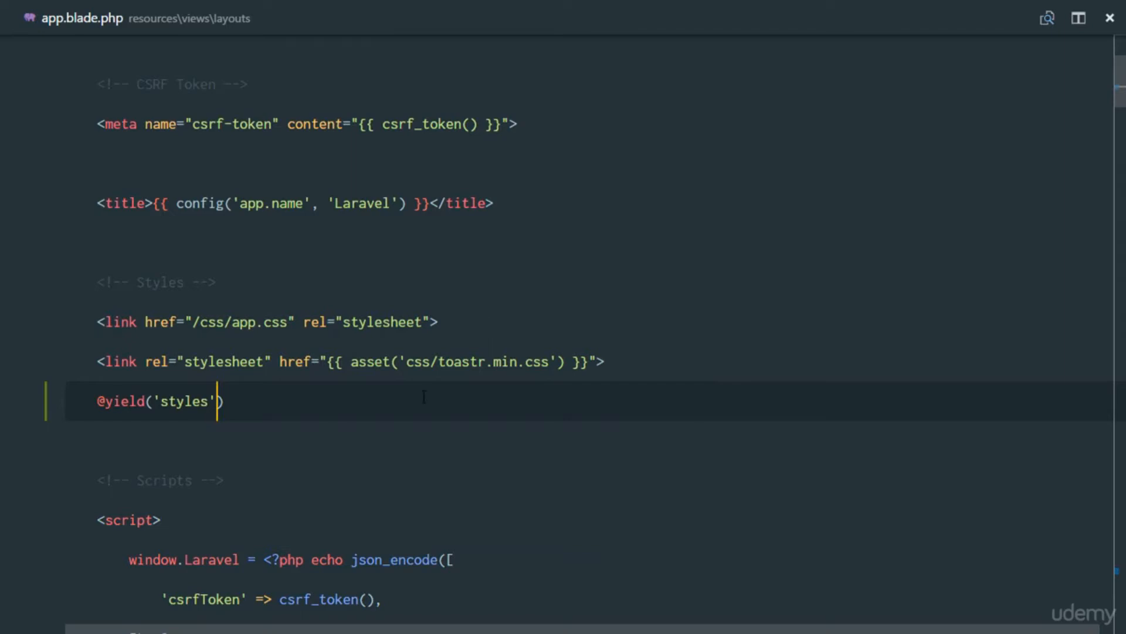
{"action": "scroll", "scroll_direction": "down", "scroll_amount": 3}
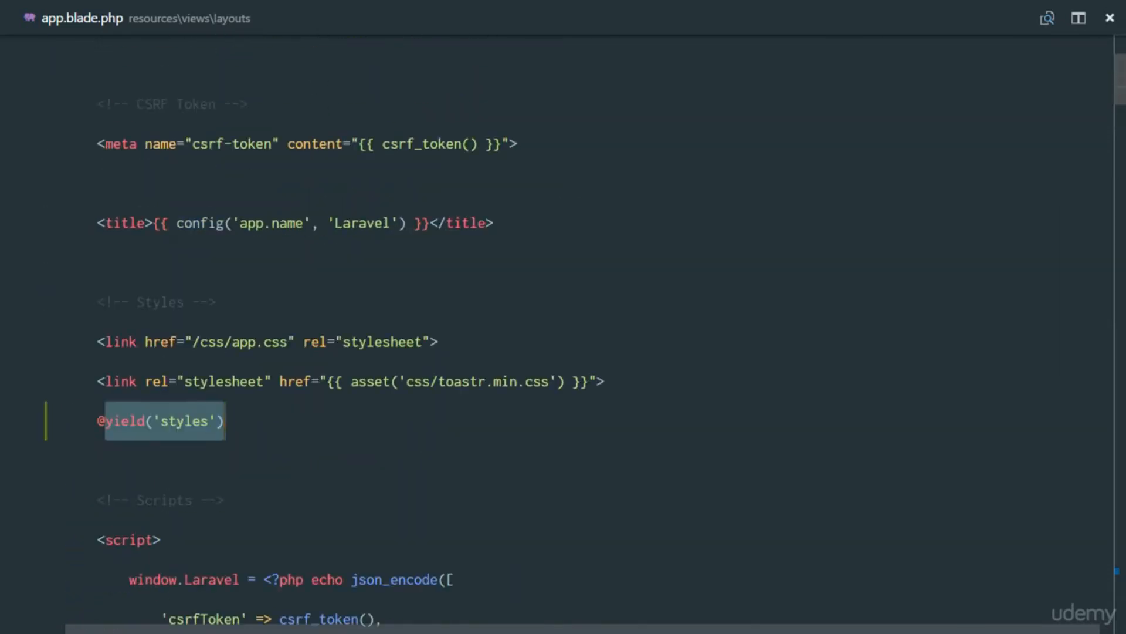
{"action": "scroll", "scroll_direction": "down", "scroll_amount": 3}
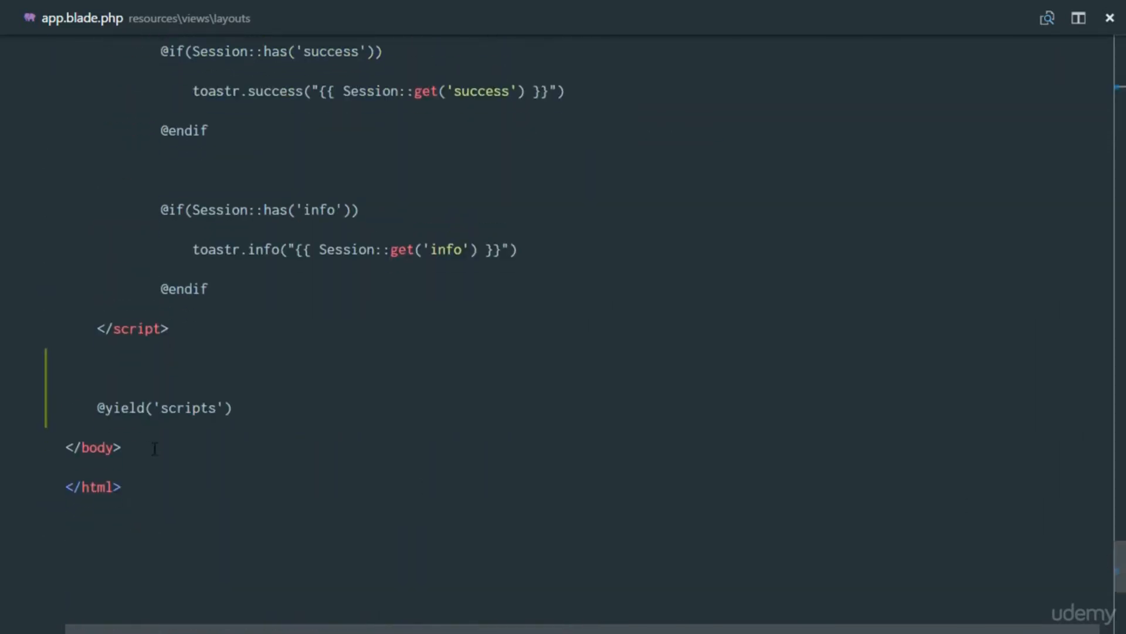
{"action": "double_click", "coordinate": [164, 407]}
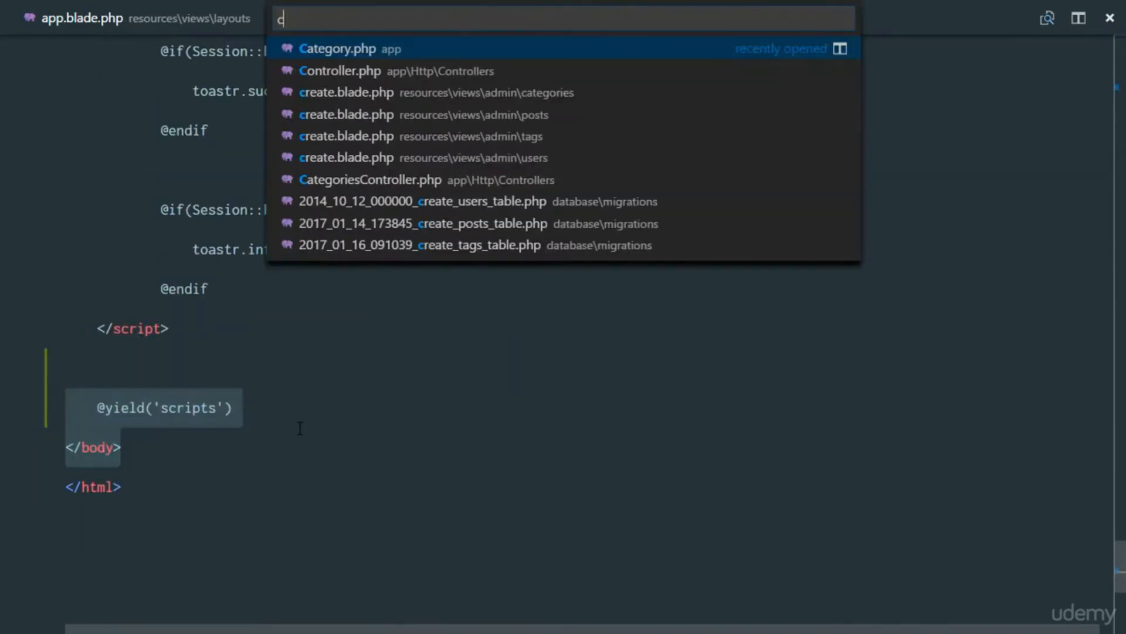
{"action": "type", "text": "reate.blade"}
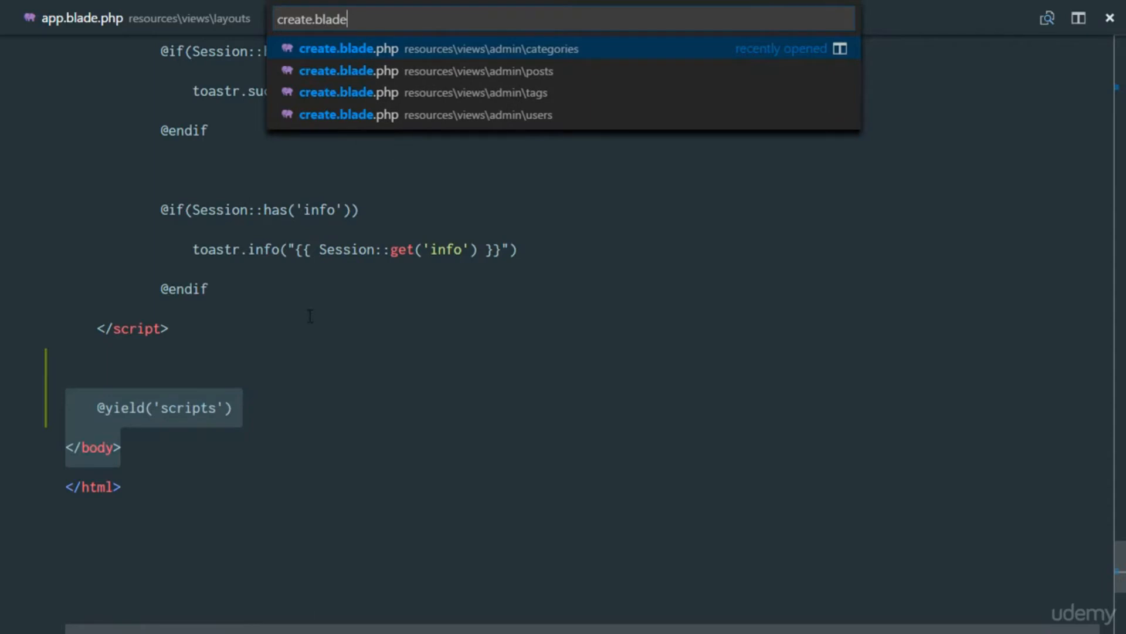
{"action": "left_click", "coordinate": [349, 70]}
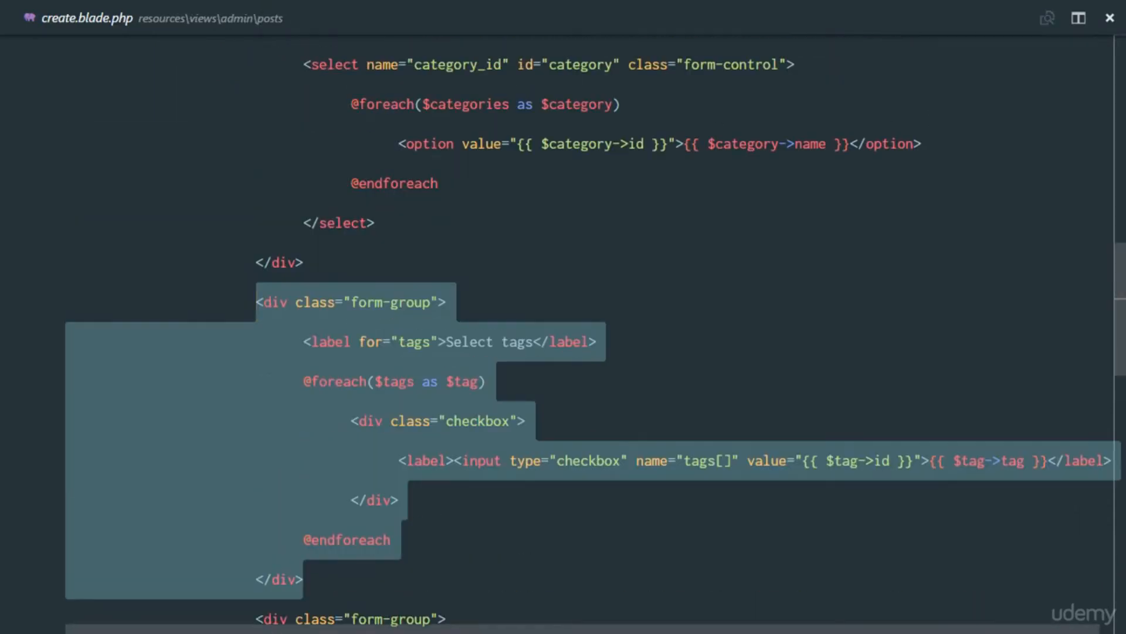
{"action": "scroll", "scroll_direction": "down", "scroll_amount": 3}
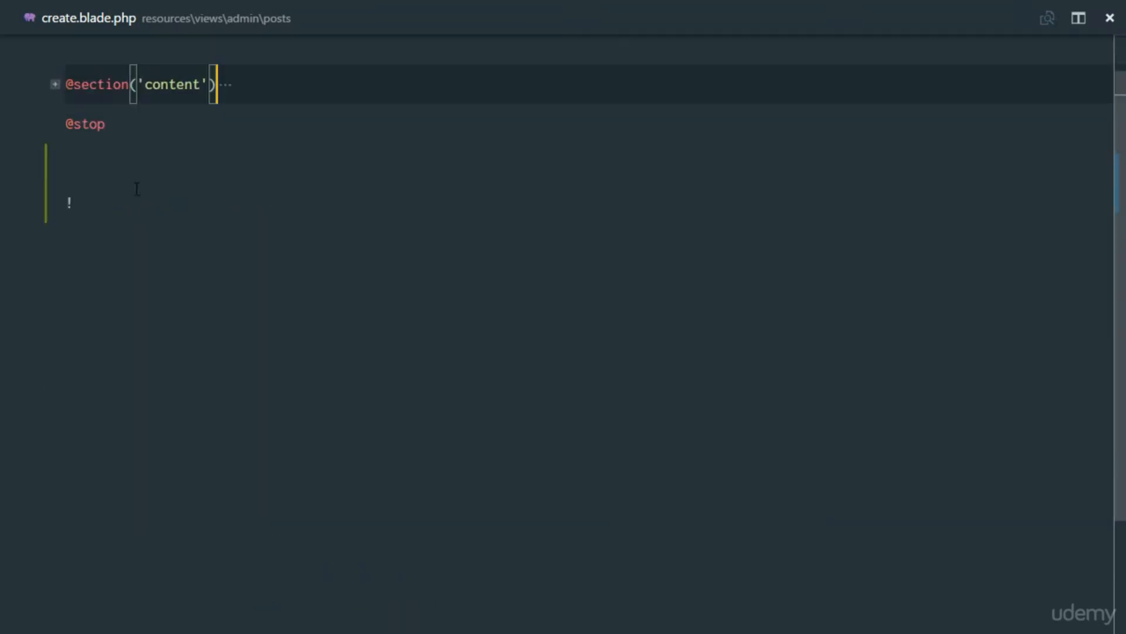
{"action": "type", "text": "@section('"}
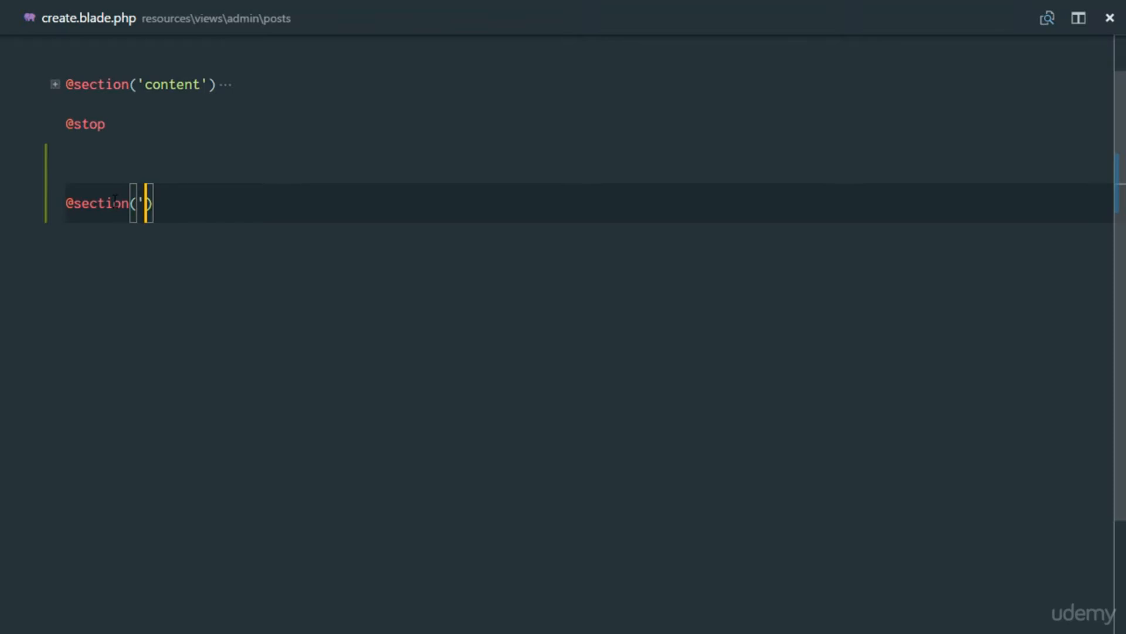
{"action": "type", "text": "styles"}
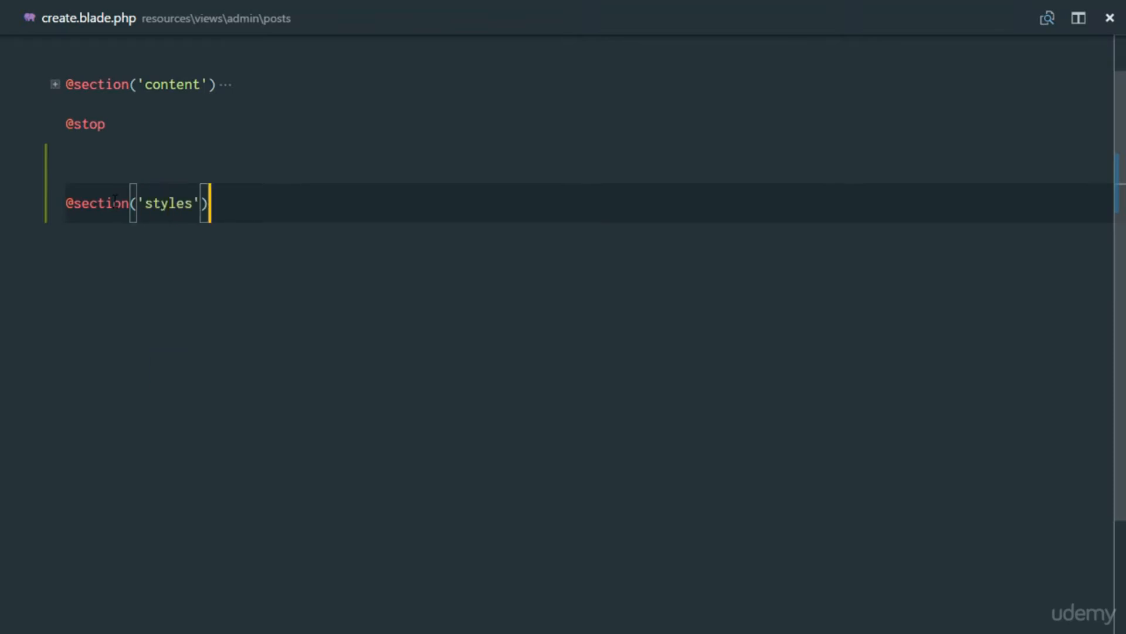
{"action": "type", "text": "@stop"}
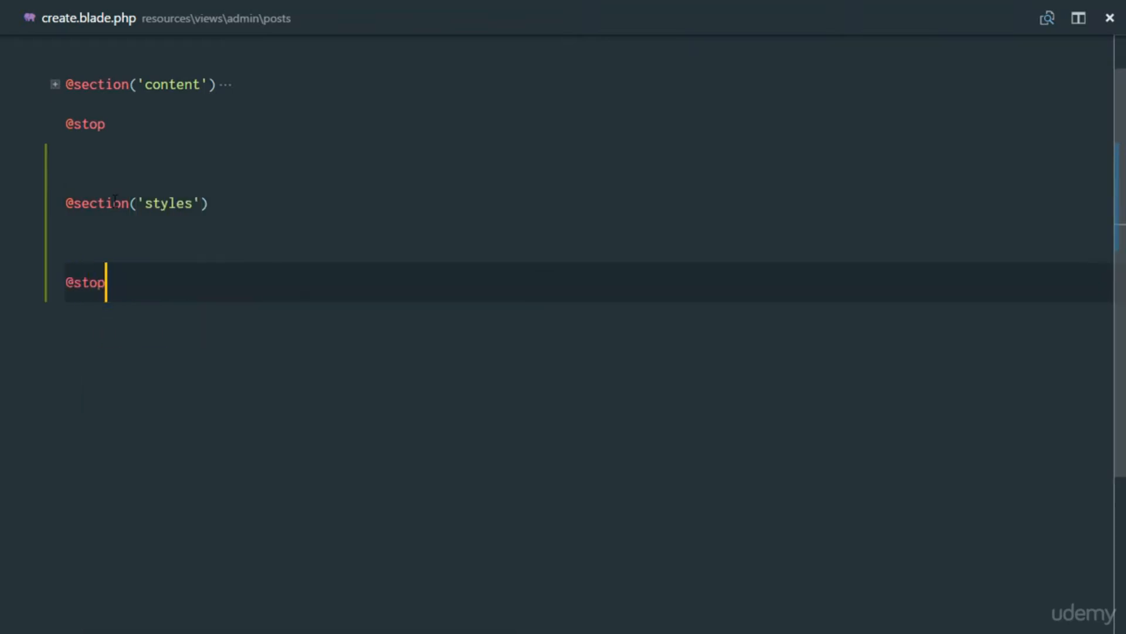
{"action": "type", "text": "@sec"}
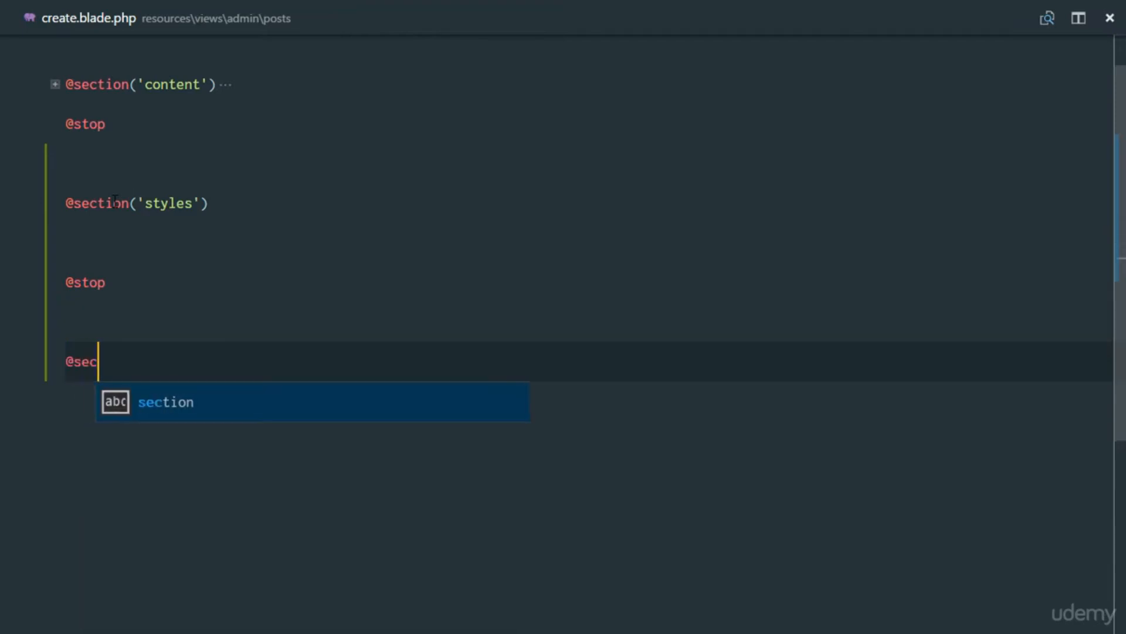
{"action": "type", "text": "tion('scripts'"}
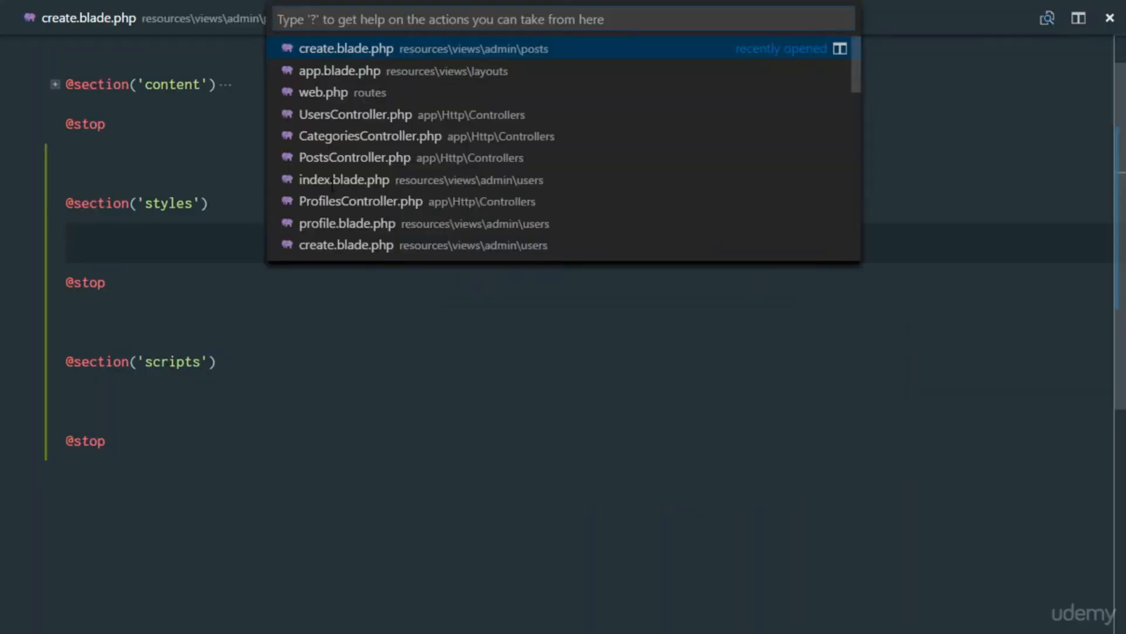
{"action": "left_click", "coordinate": [340, 70]}
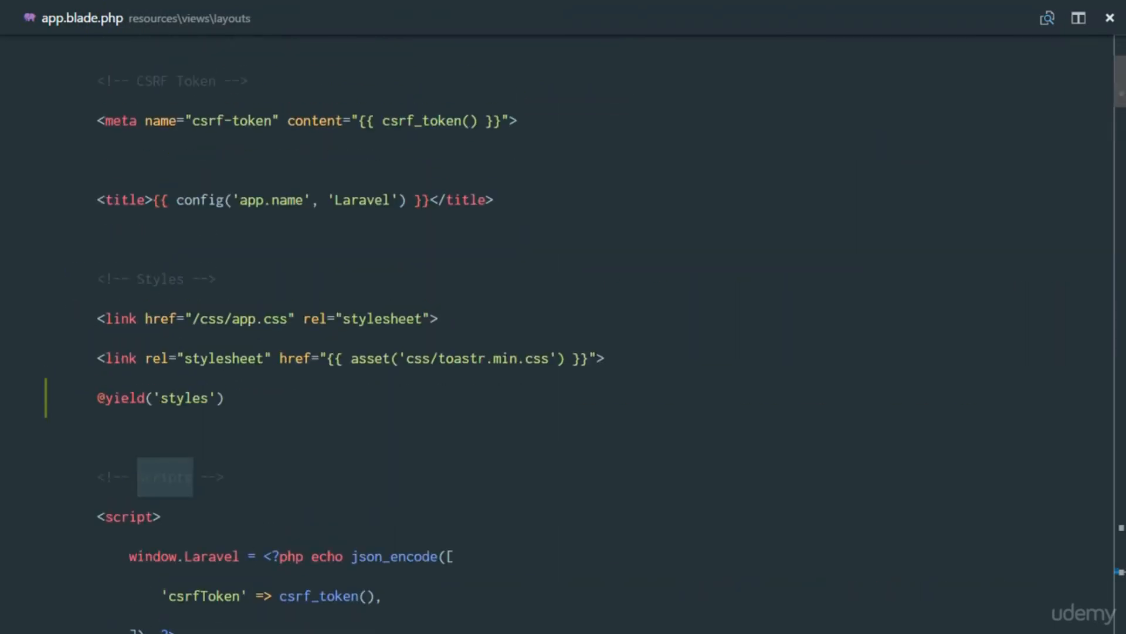
{"action": "scroll", "scroll_direction": "down", "scroll_amount": 3}
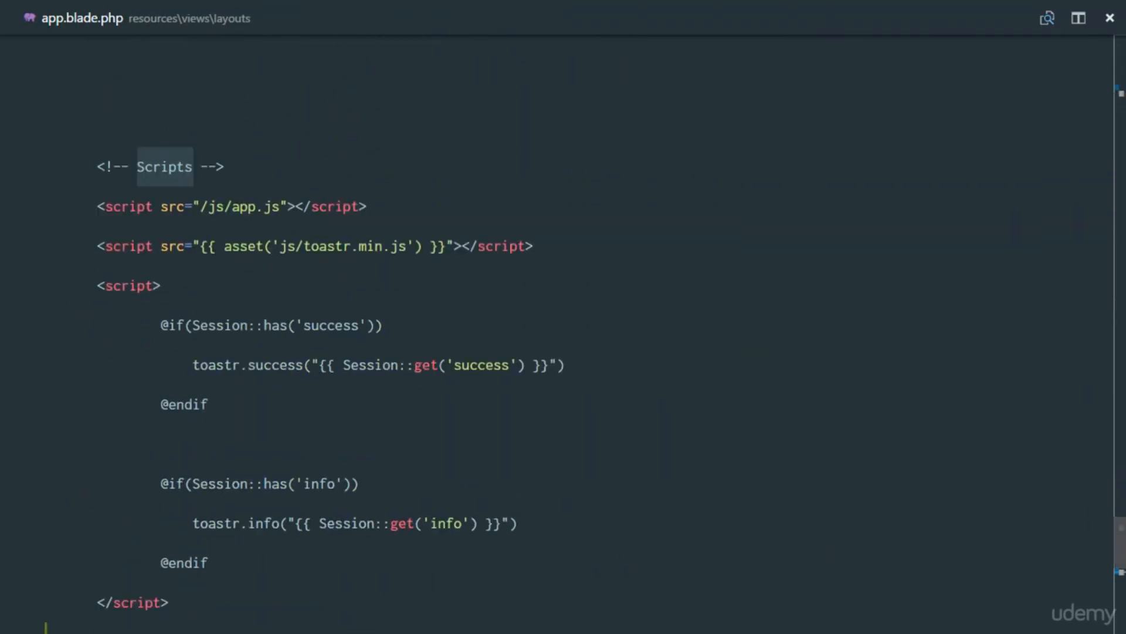
{"action": "left_click", "coordinate": [181, 616]}
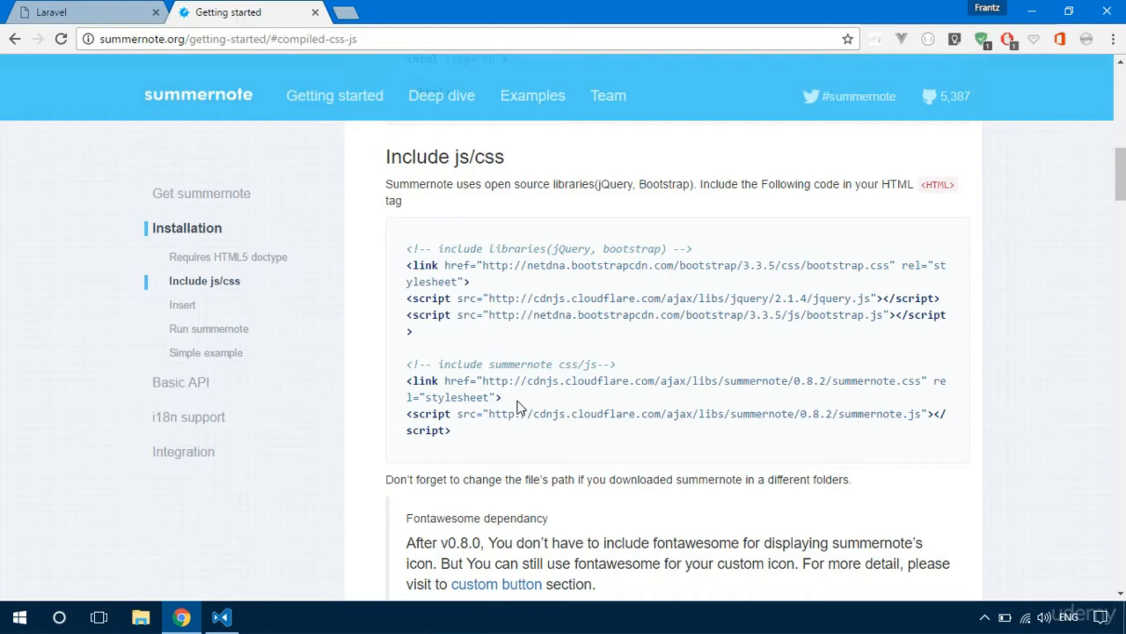
{"action": "left_click_drag", "start_coordinate": [406, 380], "coordinate": [503, 397]}
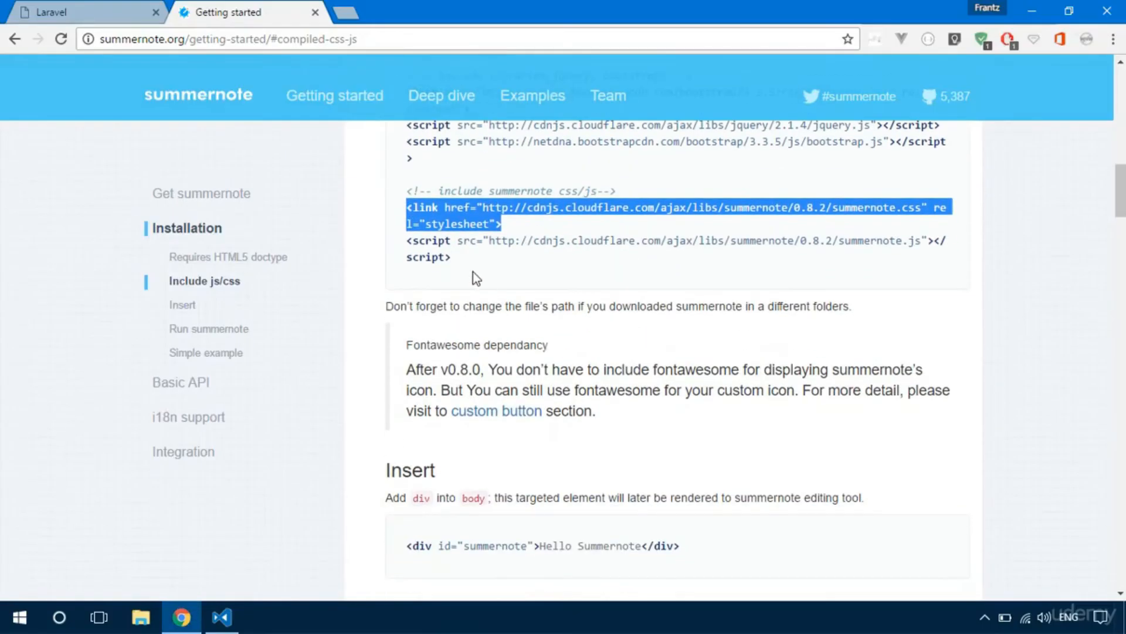
{"action": "left_click", "coordinate": [221, 616]}
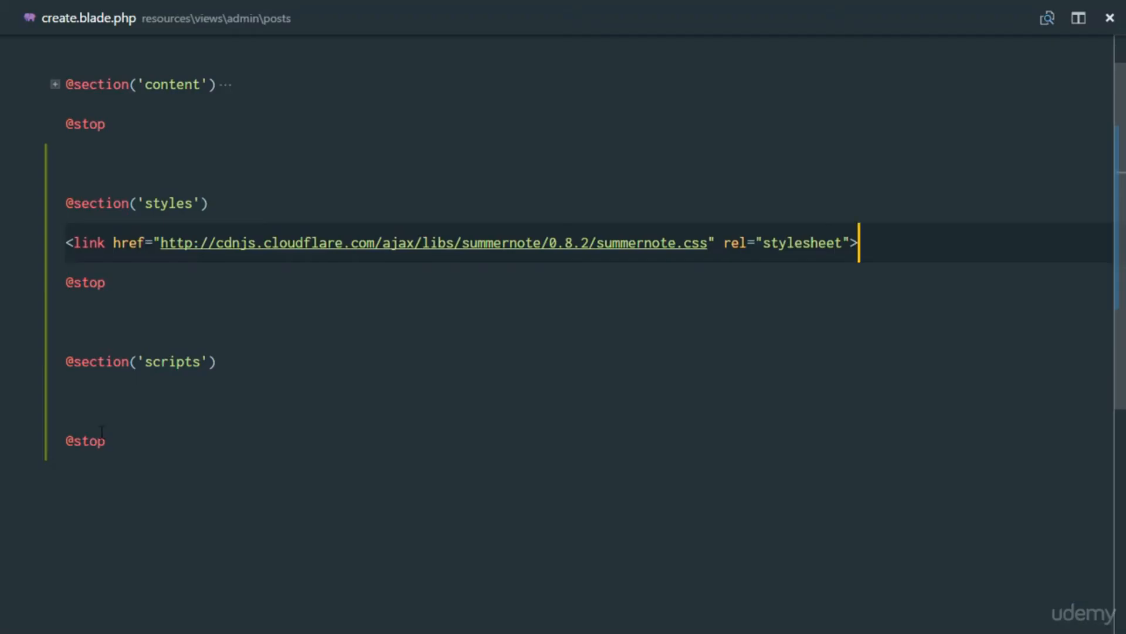
{"action": "left_click", "coordinate": [181, 616]}
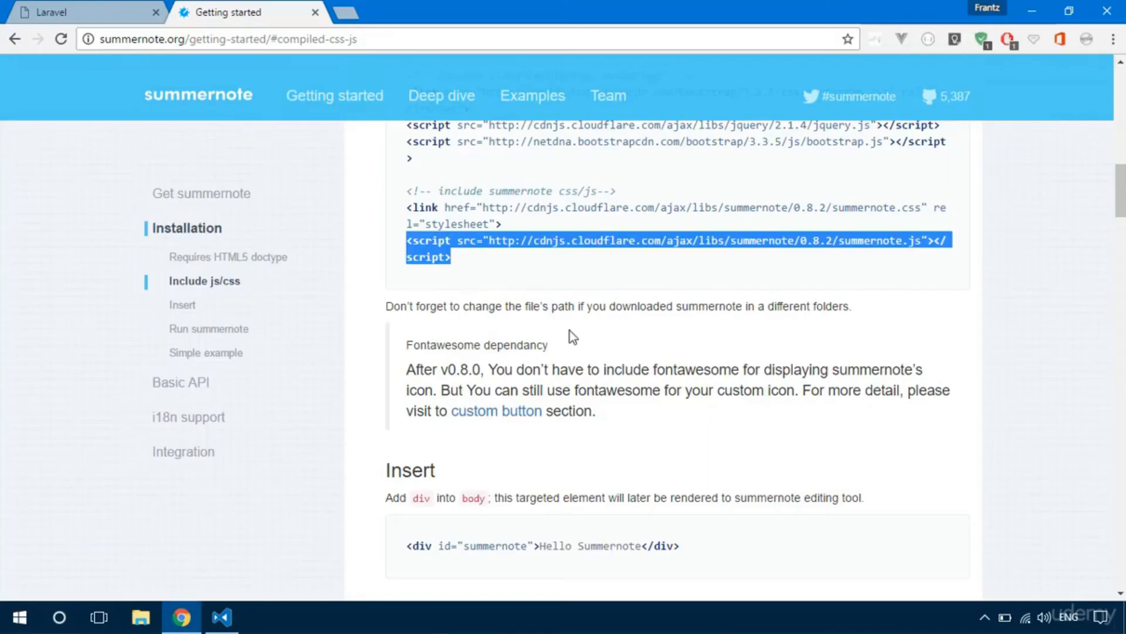
{"action": "scroll", "scroll_direction": "down", "scroll_amount": 3}
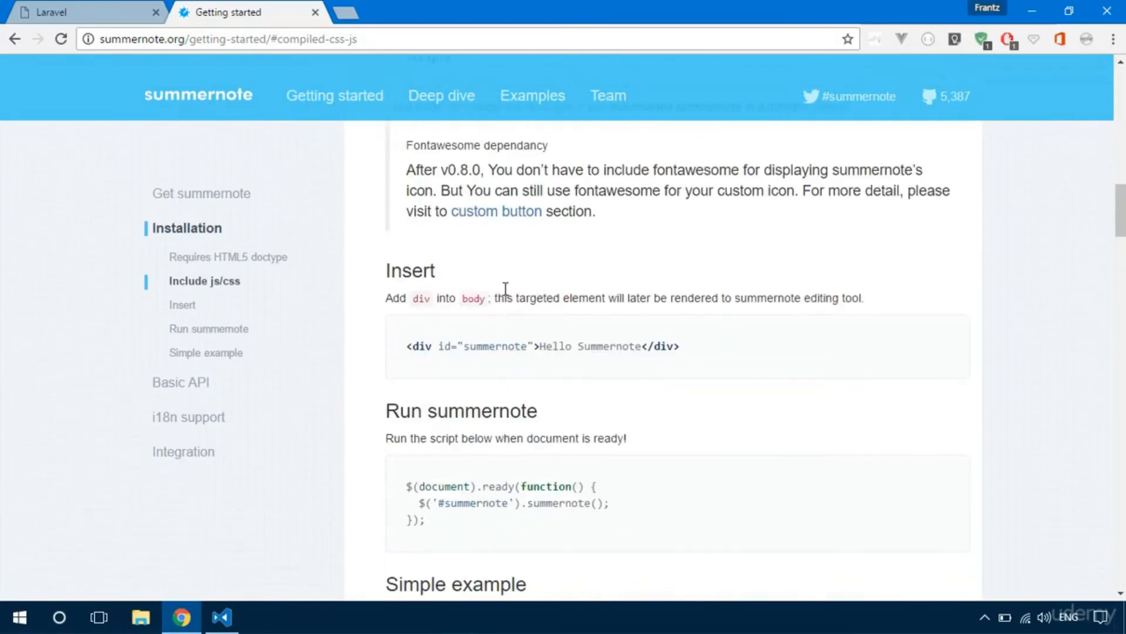
{"action": "scroll", "scroll_direction": "down", "scroll_amount": 3}
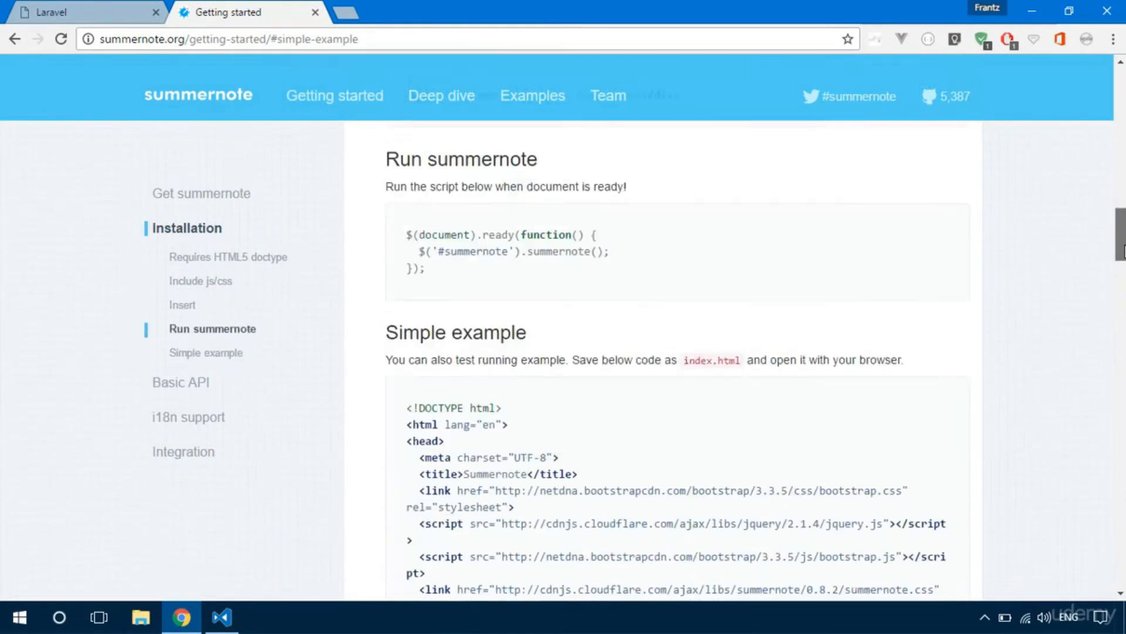
{"action": "scroll", "scroll_direction": "down", "scroll_amount": 3}
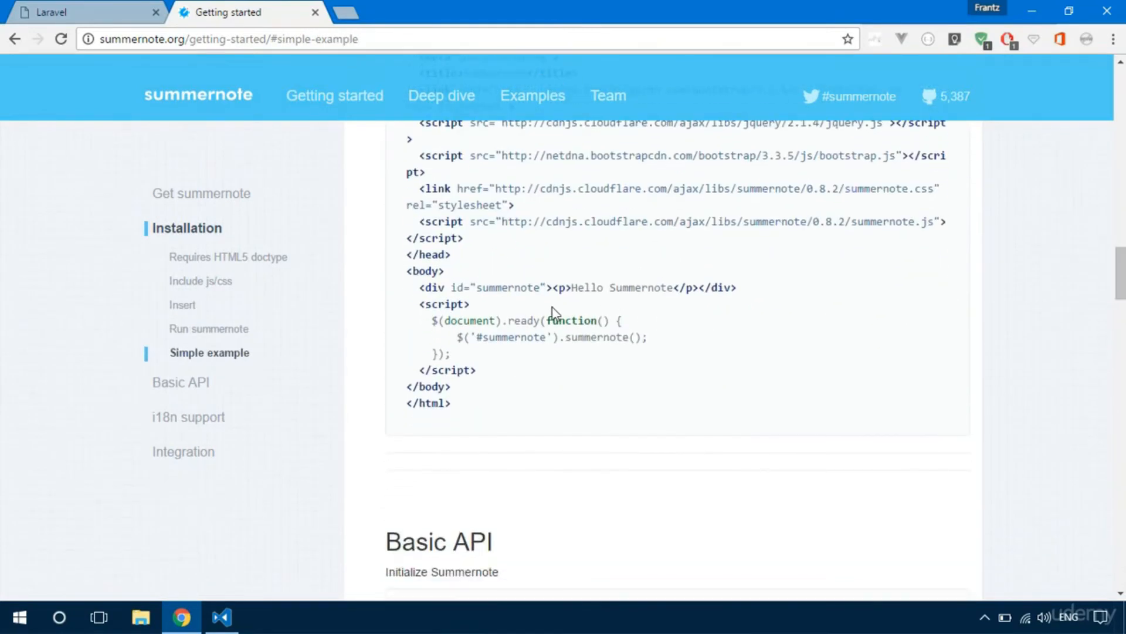
{"action": "left_click_drag", "start_coordinate": [503, 320], "coordinate": [451, 352]}
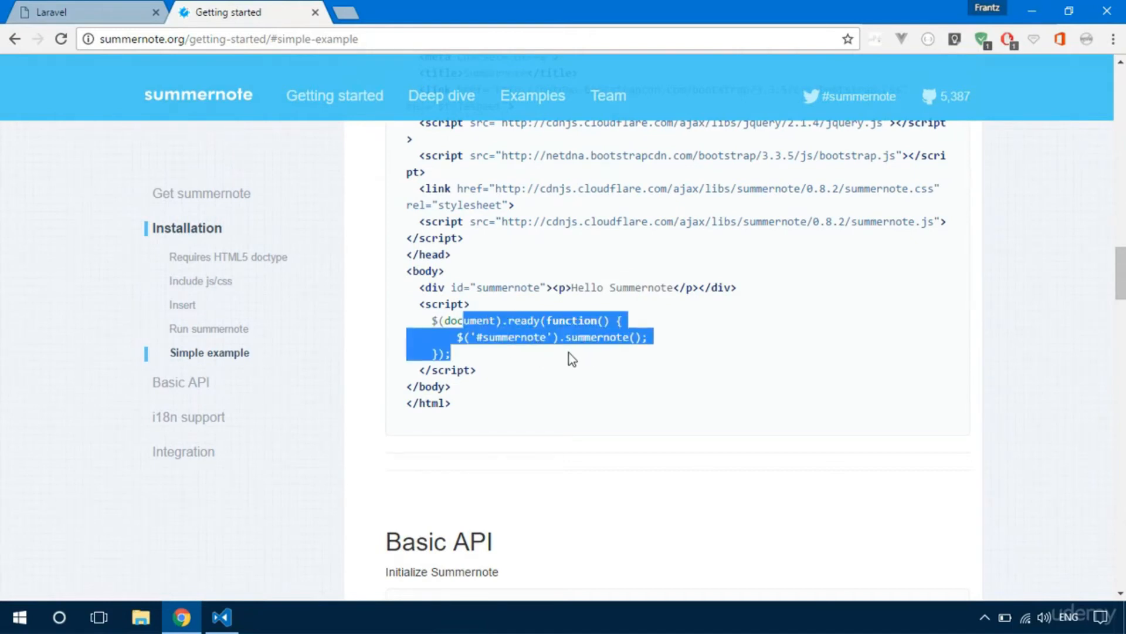
{"action": "left_click", "coordinate": [501, 358]}
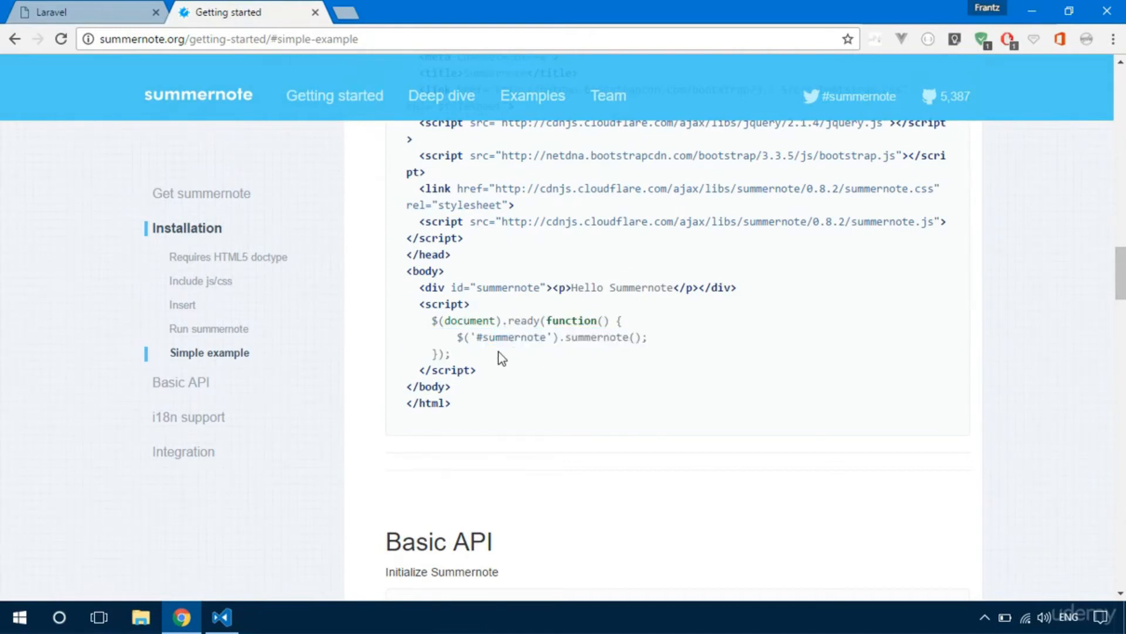
{"action": "left_click_drag", "start_coordinate": [430, 320], "coordinate": [451, 354]}
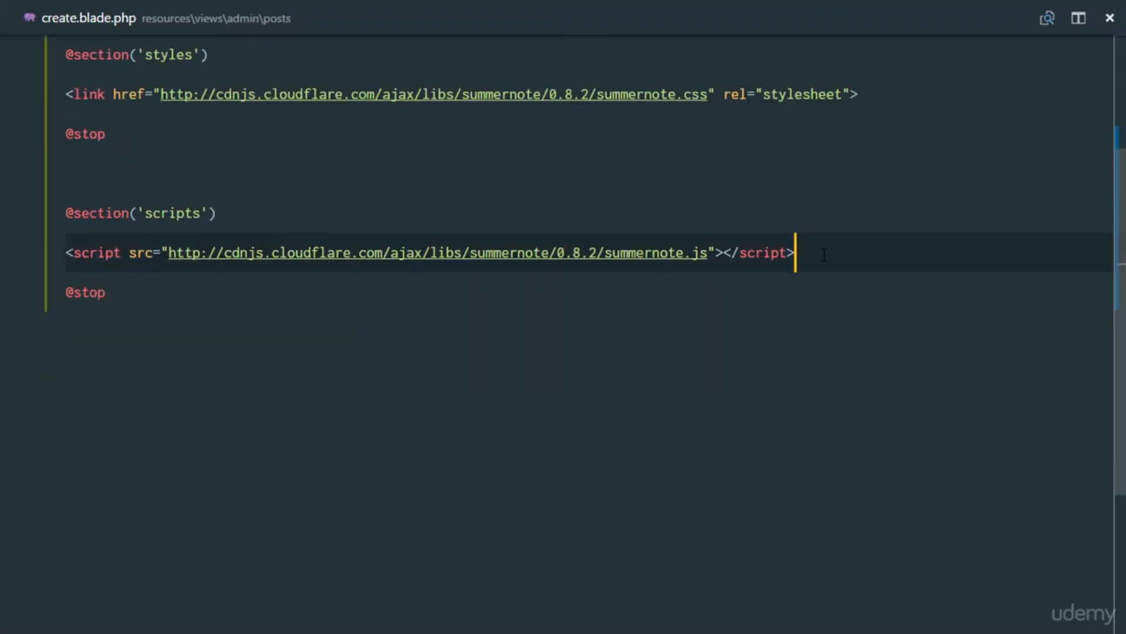
- Add a <script> block holding the $(document).ready Summernote initializer below the script tag
{"action": "key", "text": "Enter"}
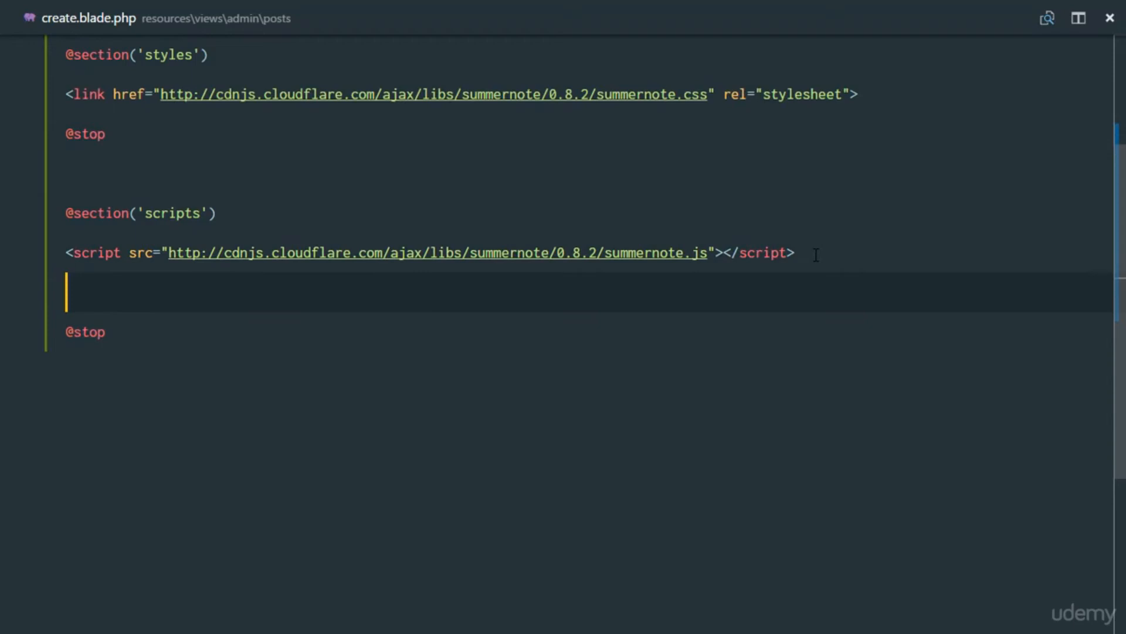
{"action": "type", "text": "script>"}
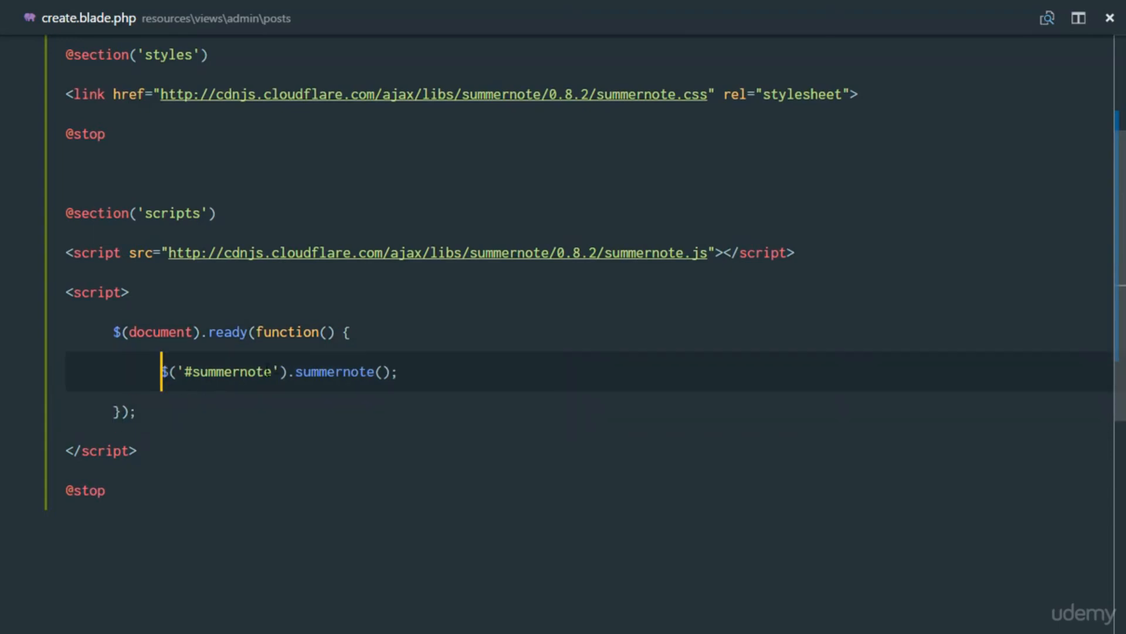
{"action": "double_click", "coordinate": [230, 372]}
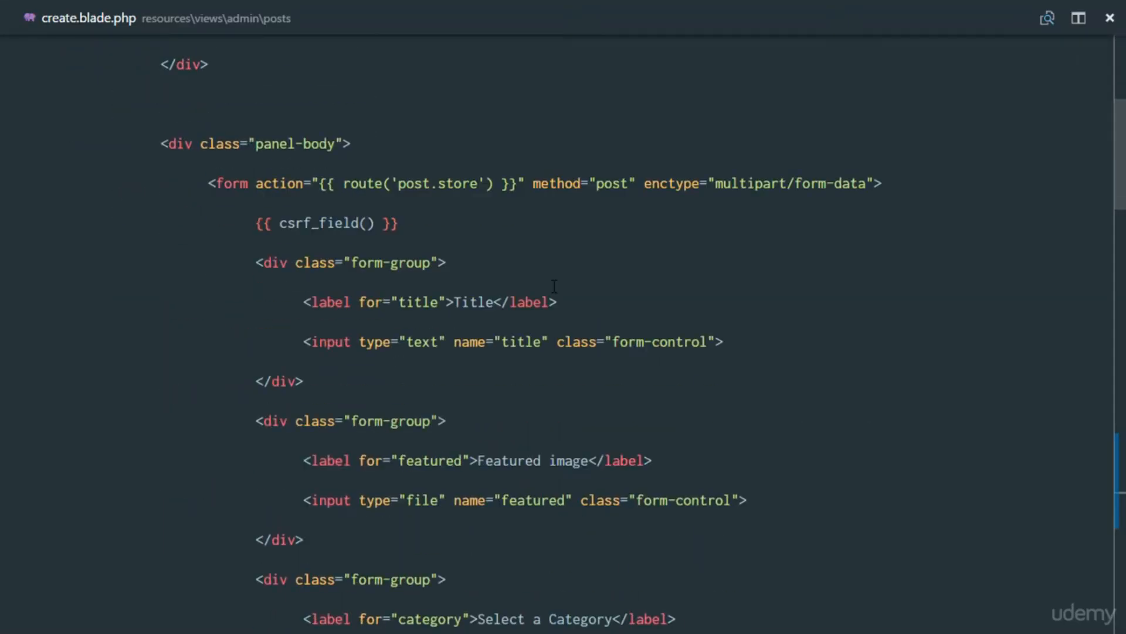
- Replace 'summernote' in the initializer selector with 'content'
{"action": "scroll", "scroll_direction": "down", "scroll_amount": 3}
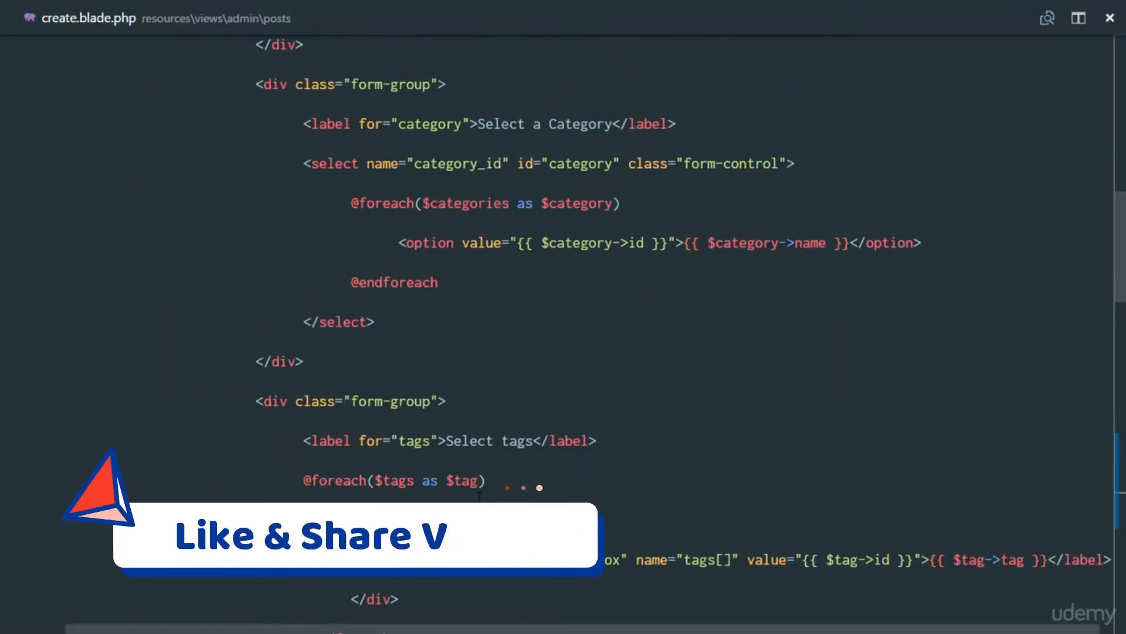
{"action": "scroll", "scroll_direction": "down", "scroll_amount": 3}
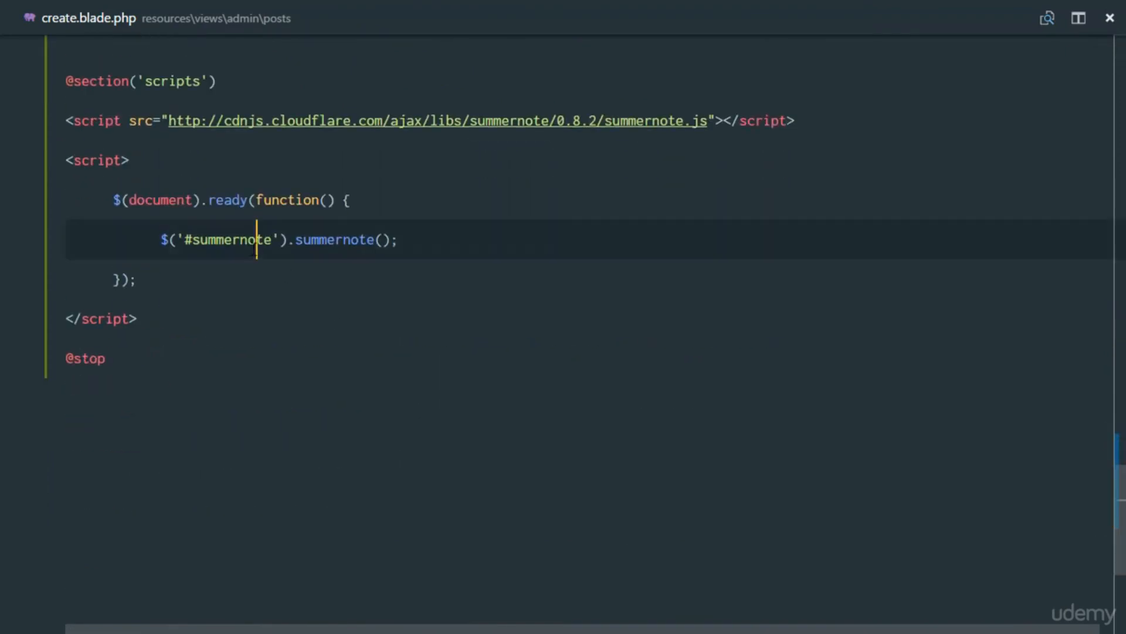
{"action": "type", "text": "content"}
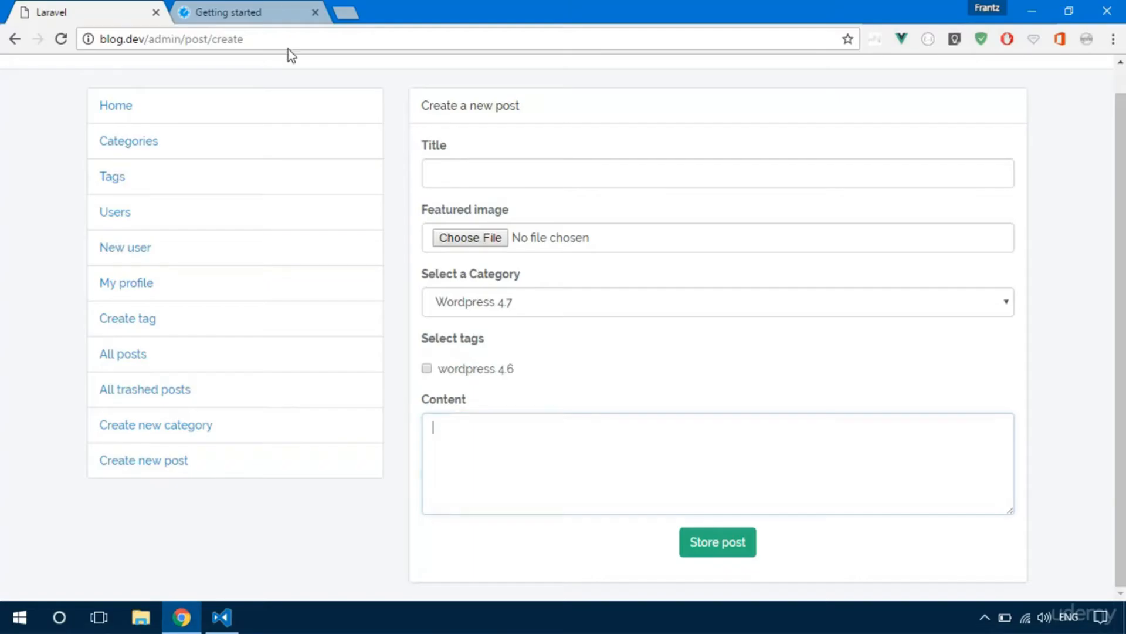
- Reload blog.dev/admin/post/create, check the Summernote Content editor, then view page source
{"action": "left_click", "coordinate": [61, 38]}
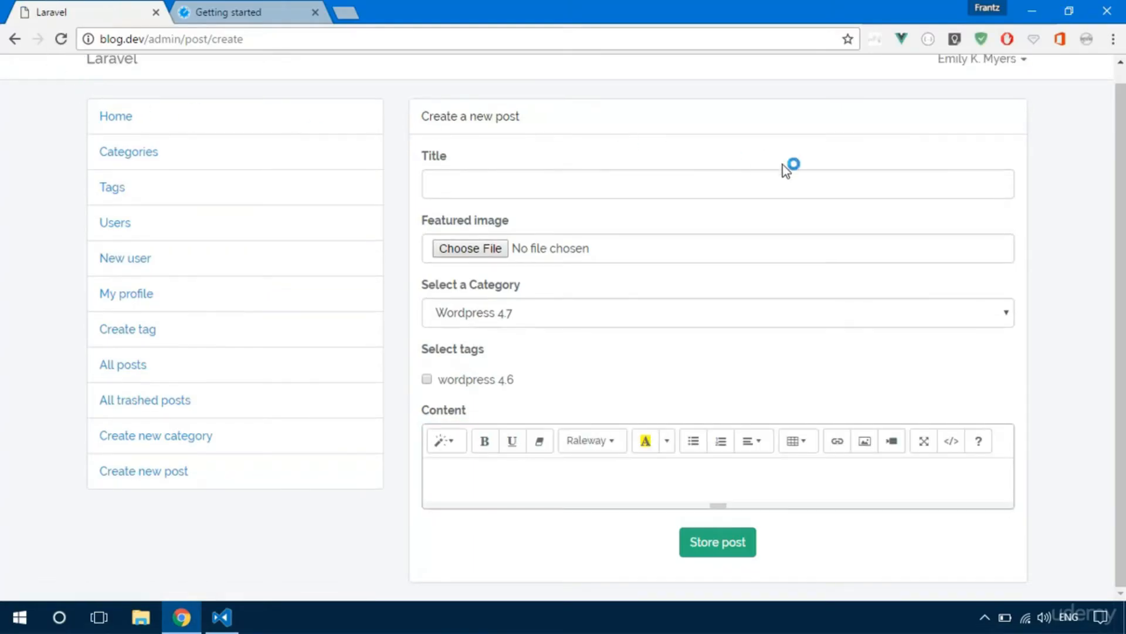
{"action": "mouse_move", "coordinate": [717, 505]}
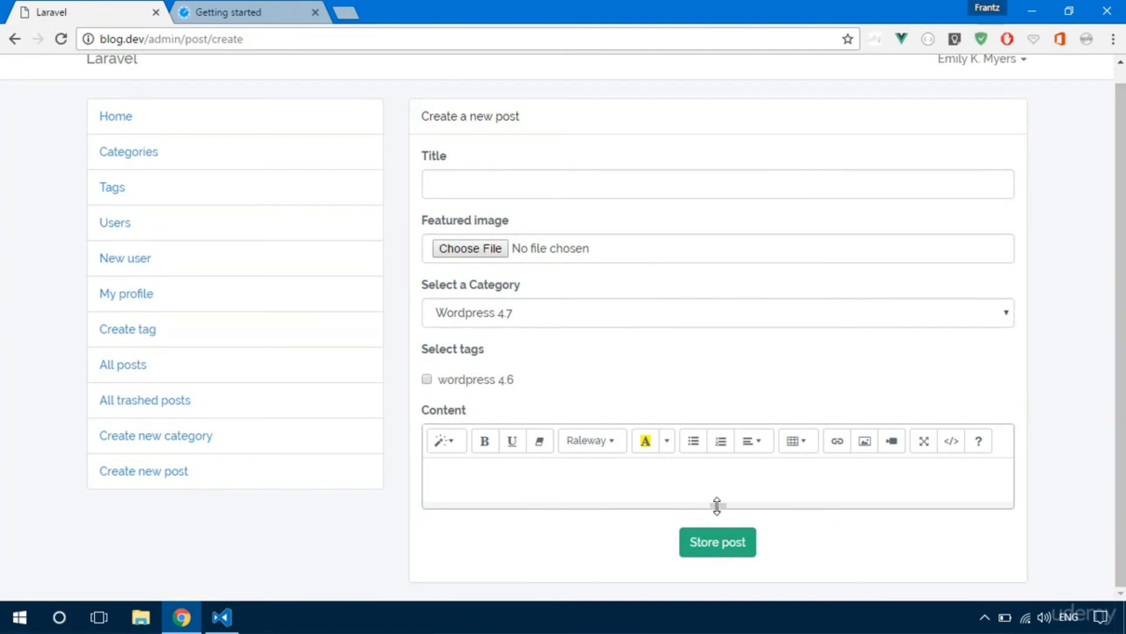
{"action": "scroll", "scroll_direction": "down", "scroll_amount": 3}
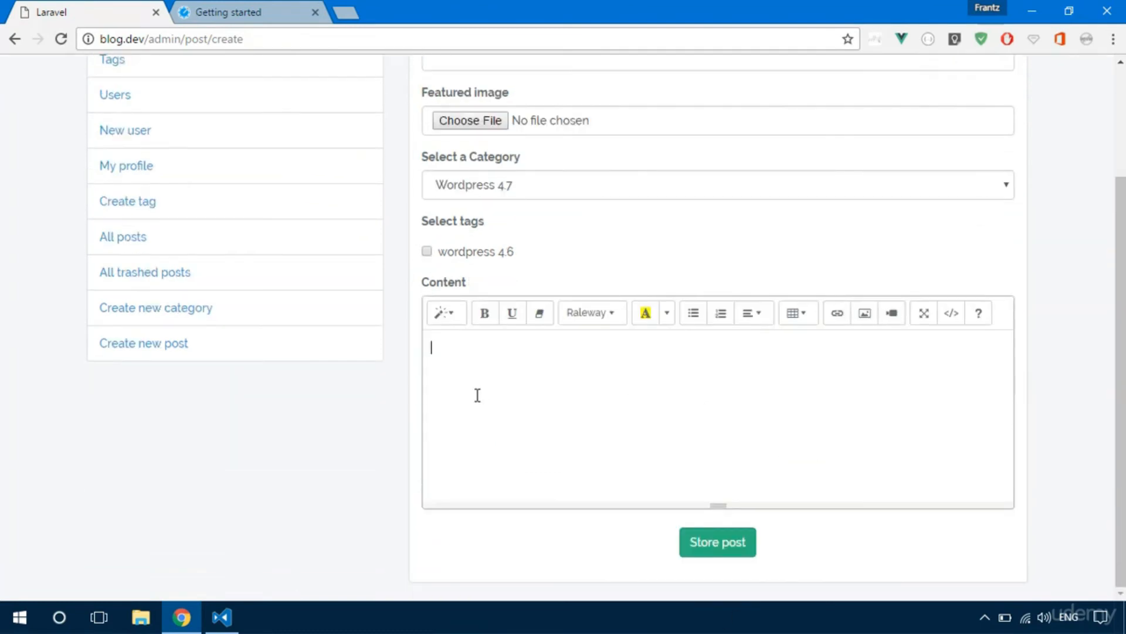
{"action": "mouse_move", "coordinate": [400, 268]}
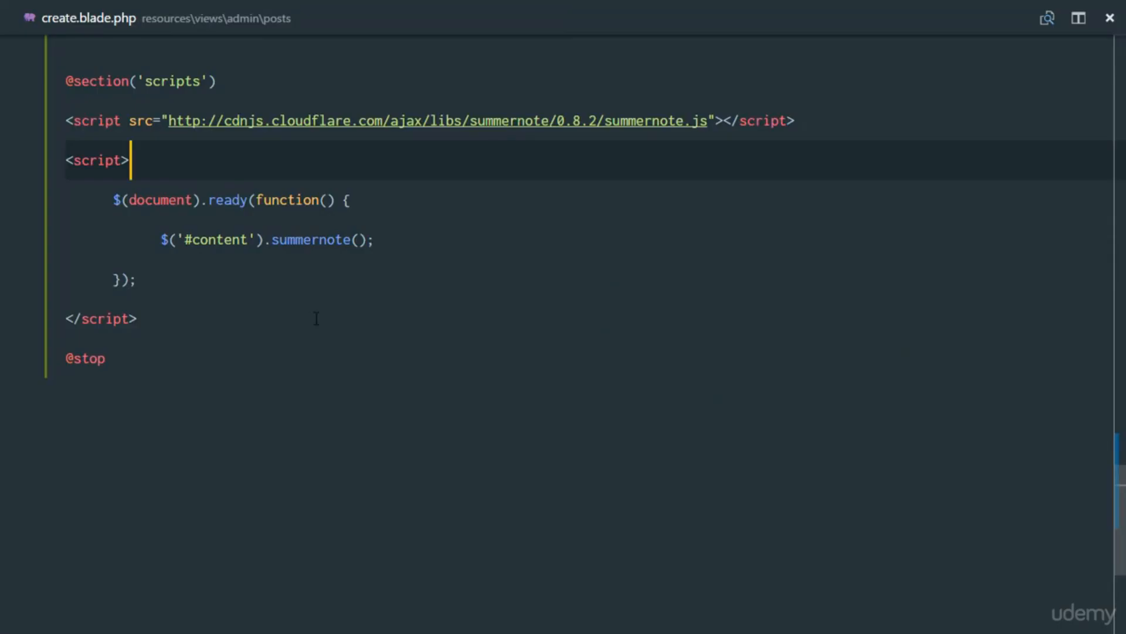
{"action": "left_click", "coordinate": [182, 617]}
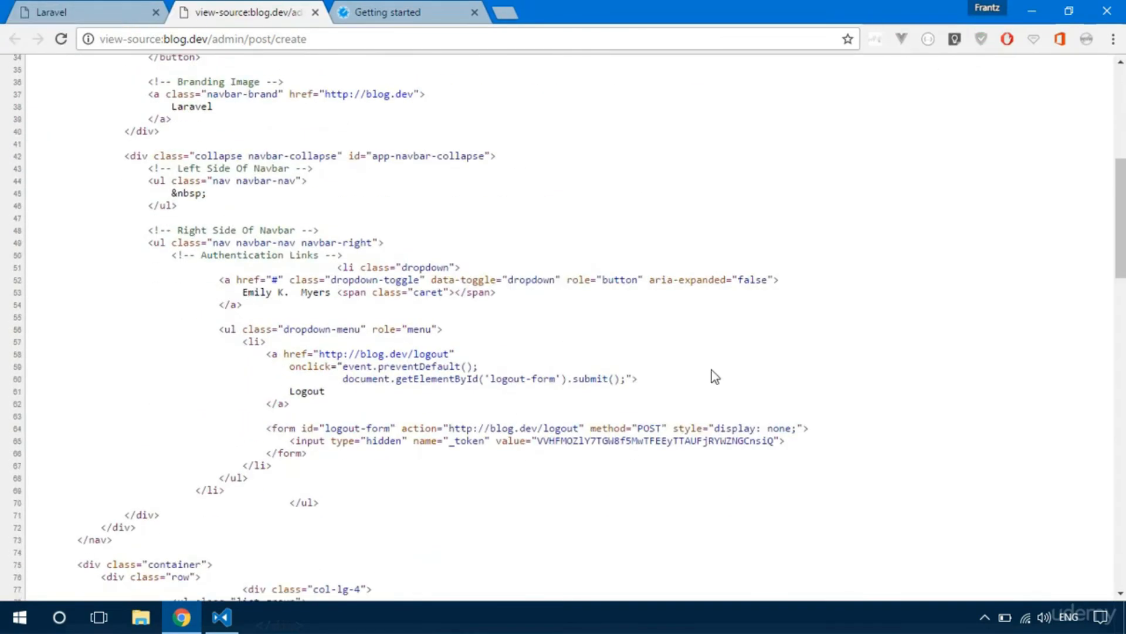
- Browse the page source in Chrome, opening and scrolling through the Tags page source
{"action": "scroll", "scroll_direction": "down", "scroll_amount": 3}
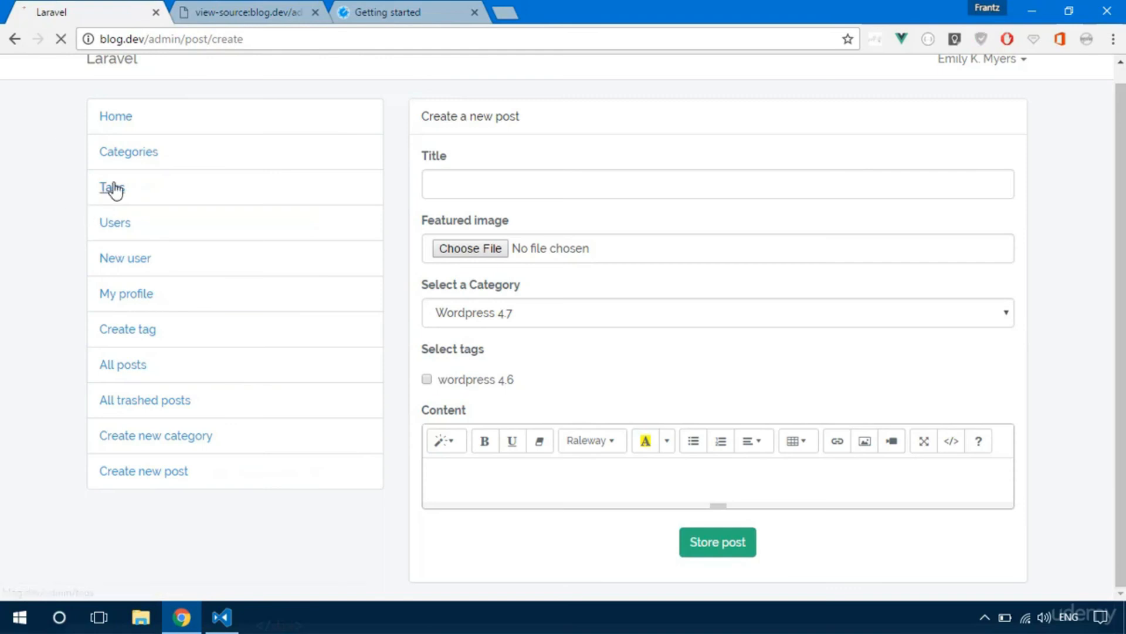
{"action": "left_click", "coordinate": [109, 187]}
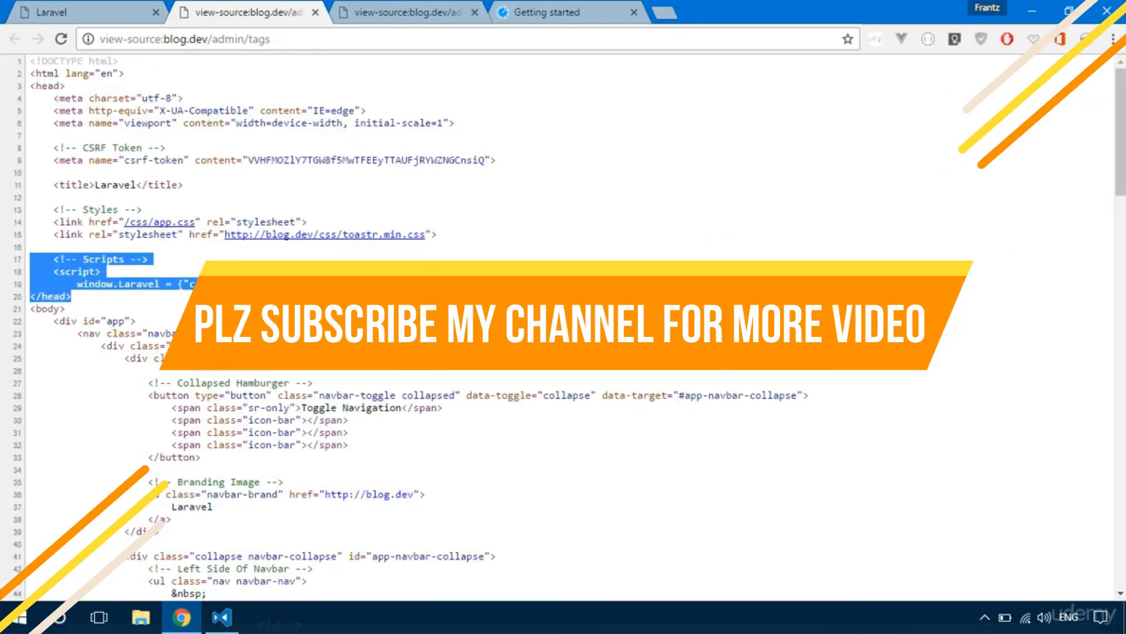
{"action": "scroll", "scroll_direction": "down", "scroll_amount": 3}
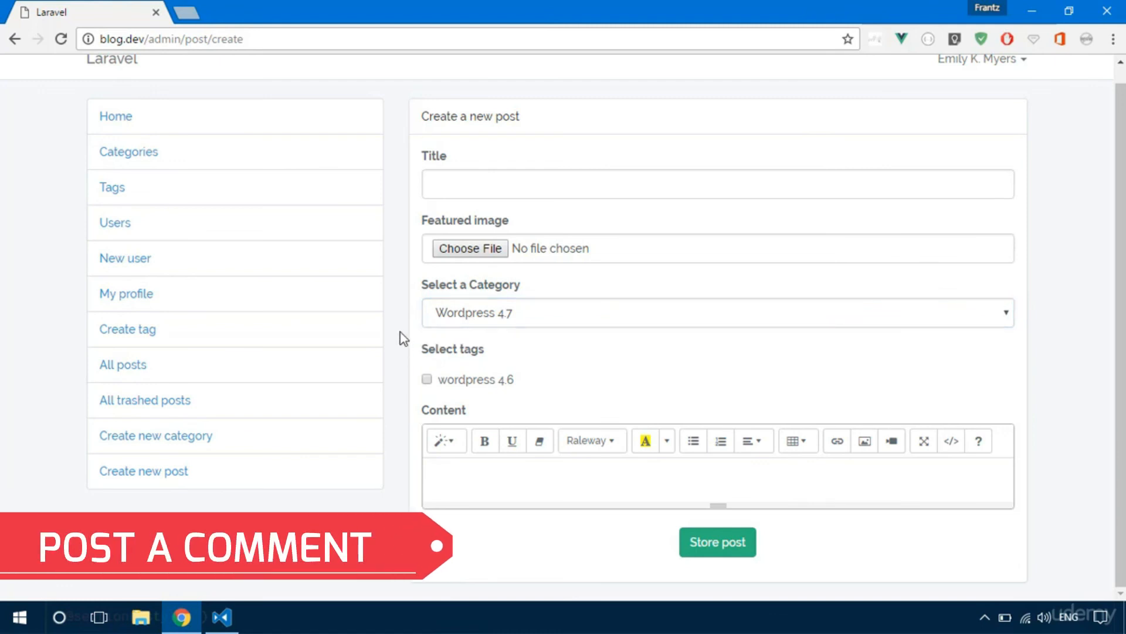
{"action": "mouse_move", "coordinate": [407, 335]}
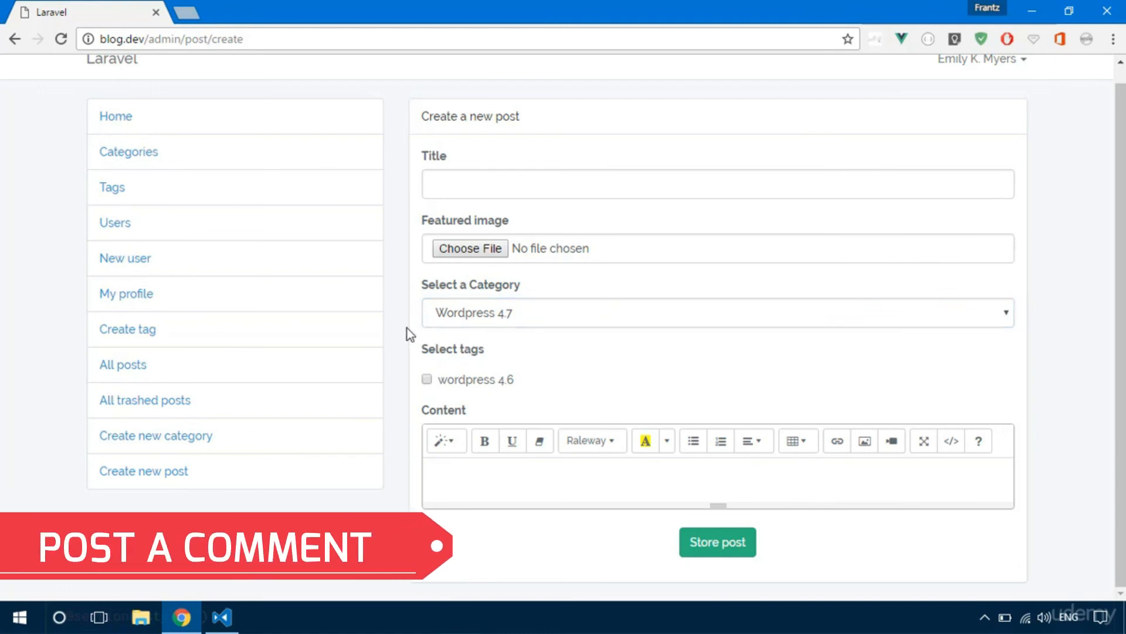